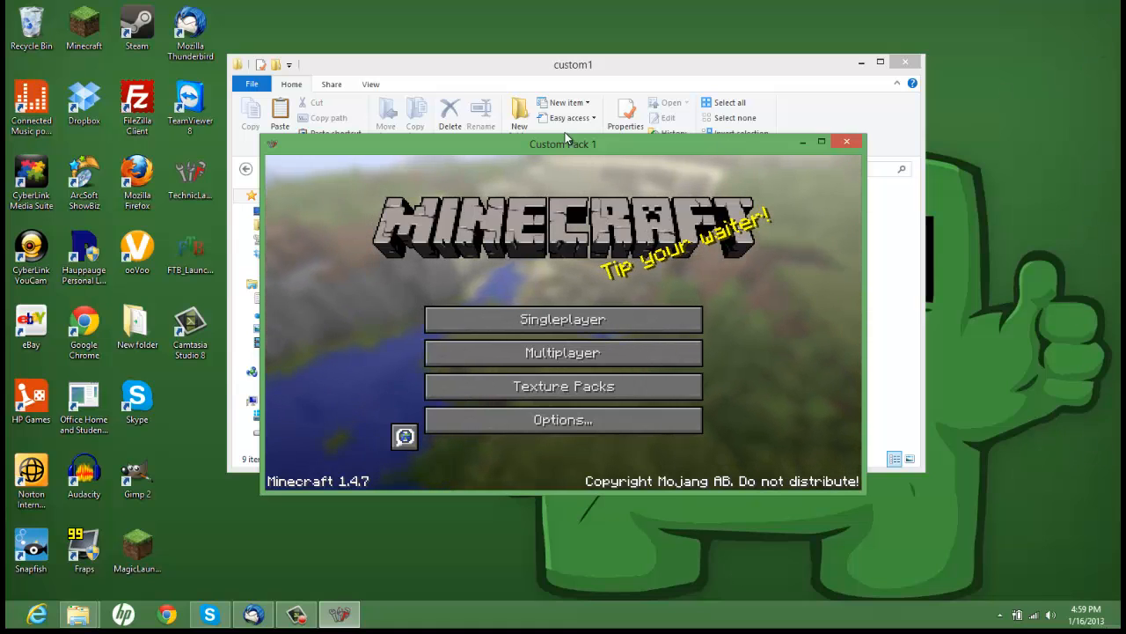
pyautogui.moveTo(506, 180)
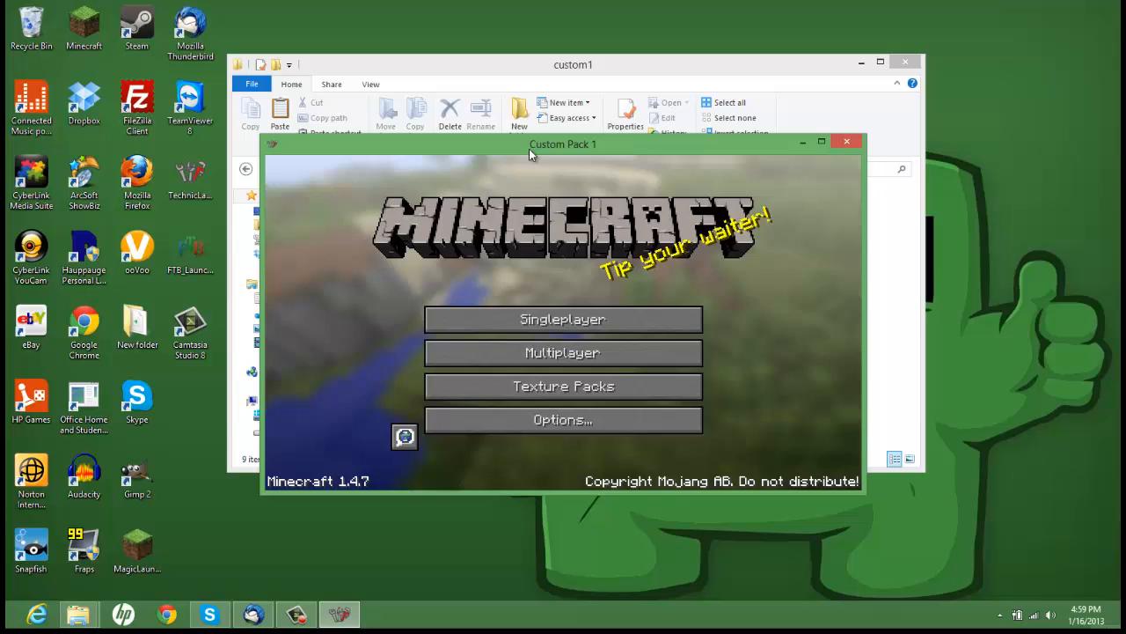
# Step: Nudge the Custom Pack 1 game window left and close Minecraft
pyautogui.moveTo(564, 143); pyautogui.dragTo(512, 136)
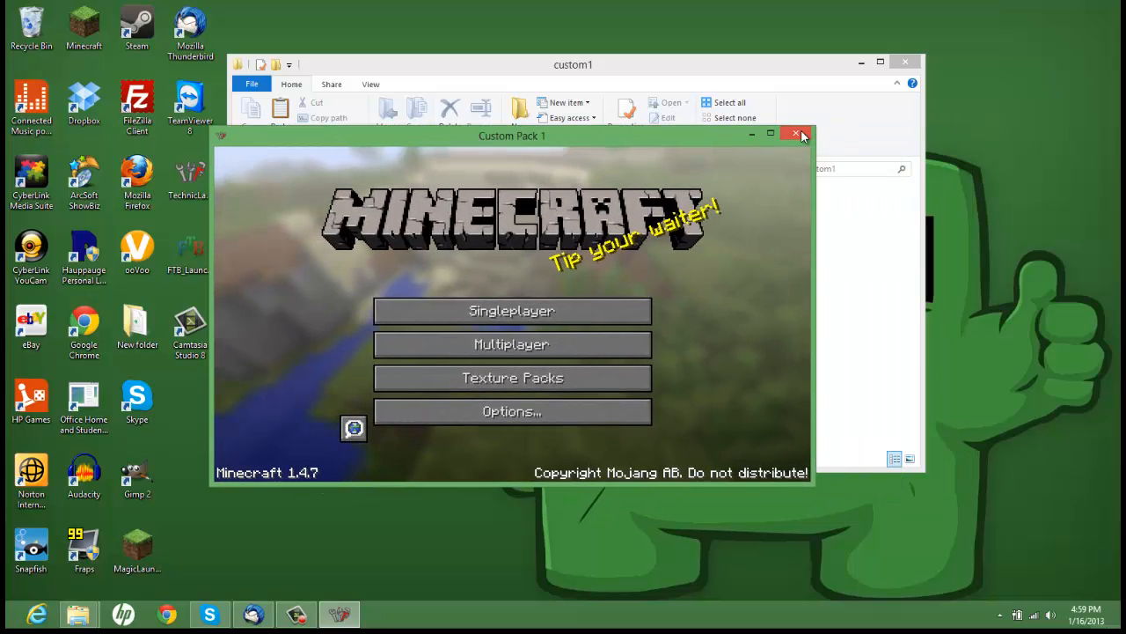
pyautogui.moveTo(297, 333)
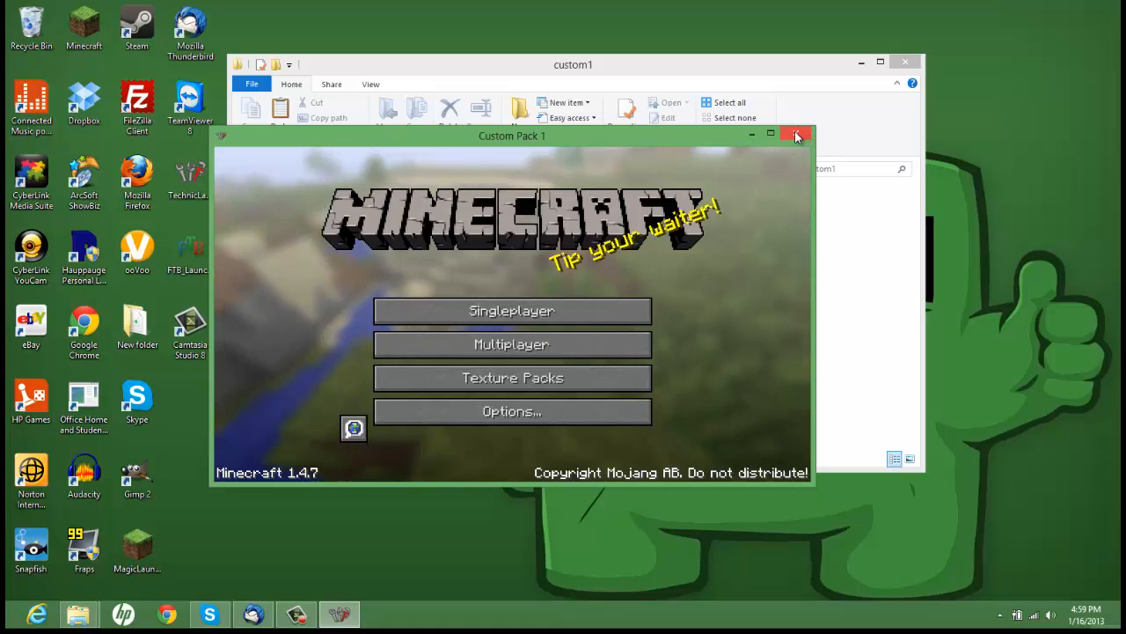
pyautogui.click(796, 135)
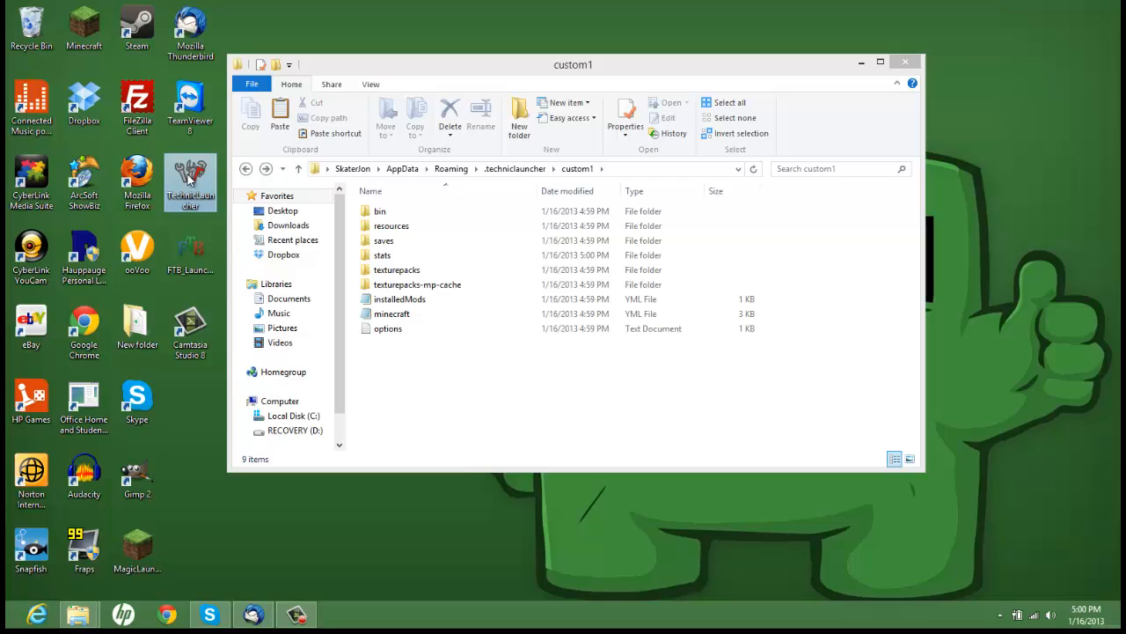
pyautogui.moveTo(942, 24)
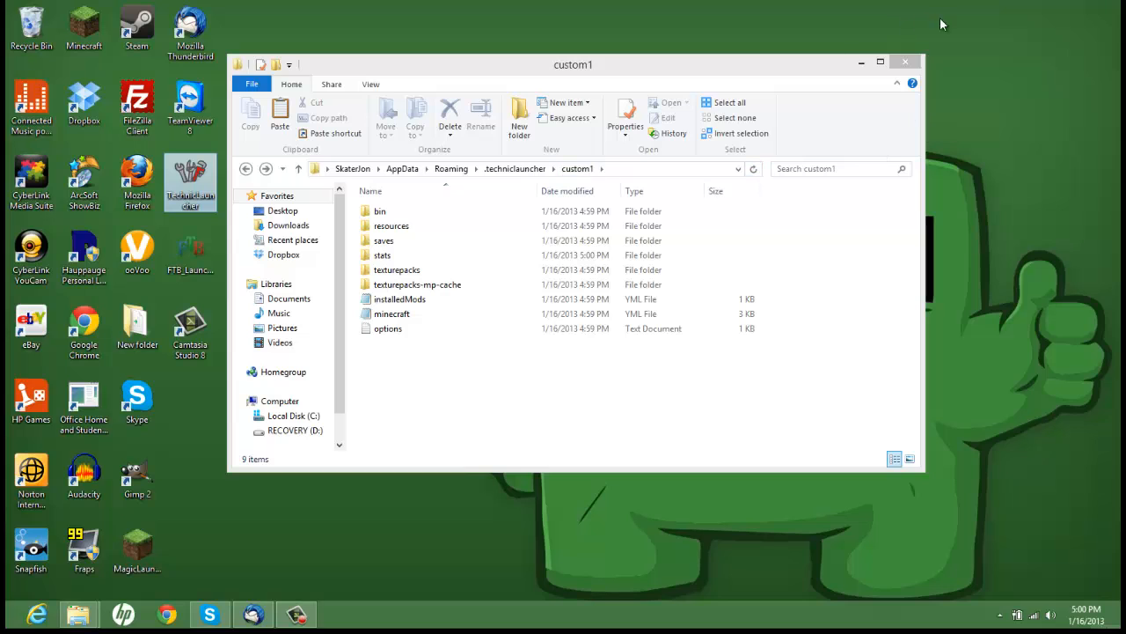
# Step: Close the custom1 File Explorer window to reveal the desktop
pyautogui.click(879, 62)
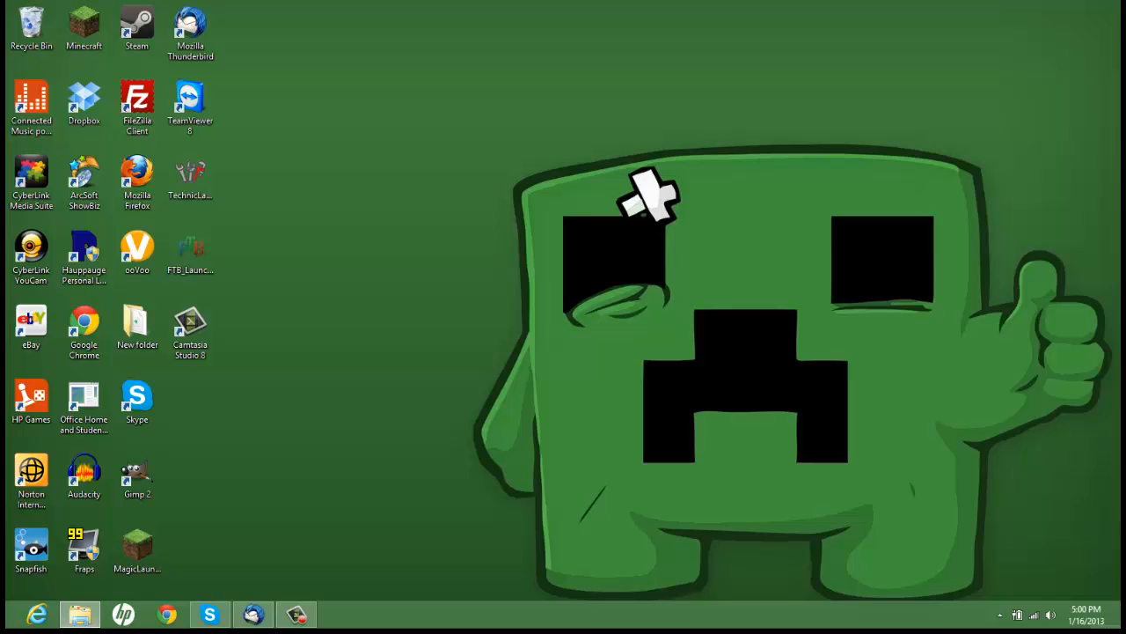
pyautogui.moveTo(191, 176)
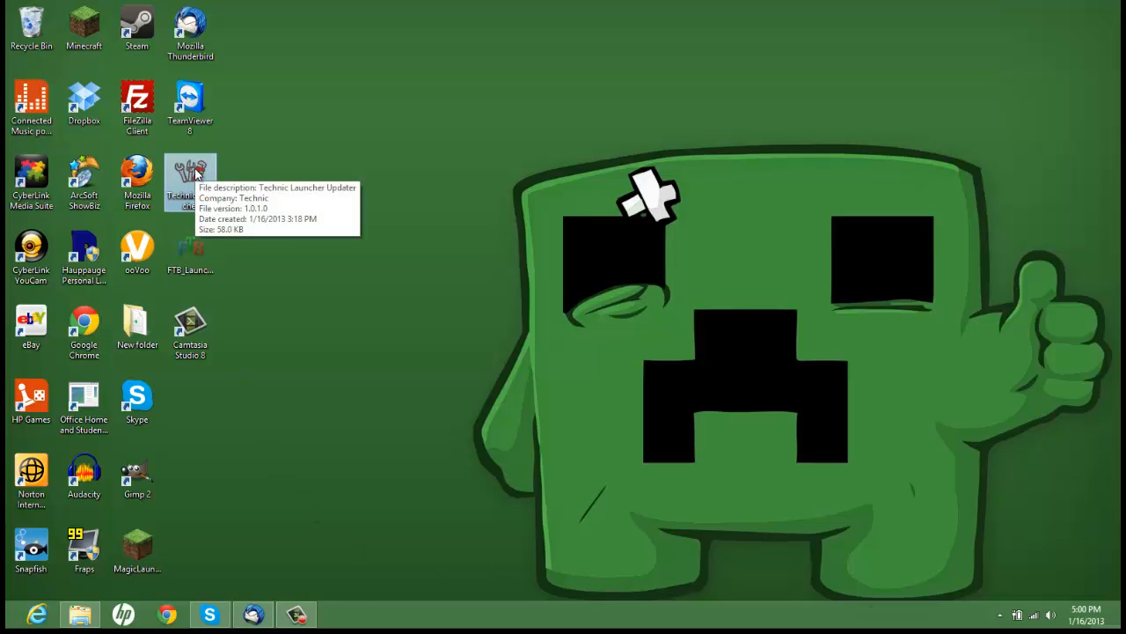
pyautogui.moveTo(418, 285)
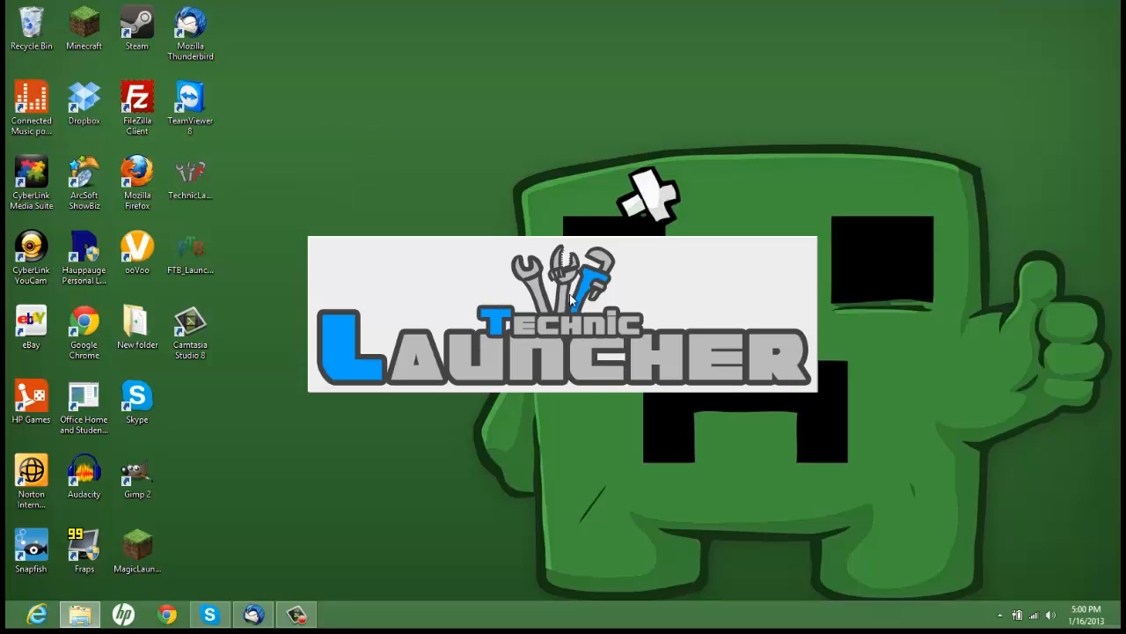
pyautogui.moveTo(485, 280)
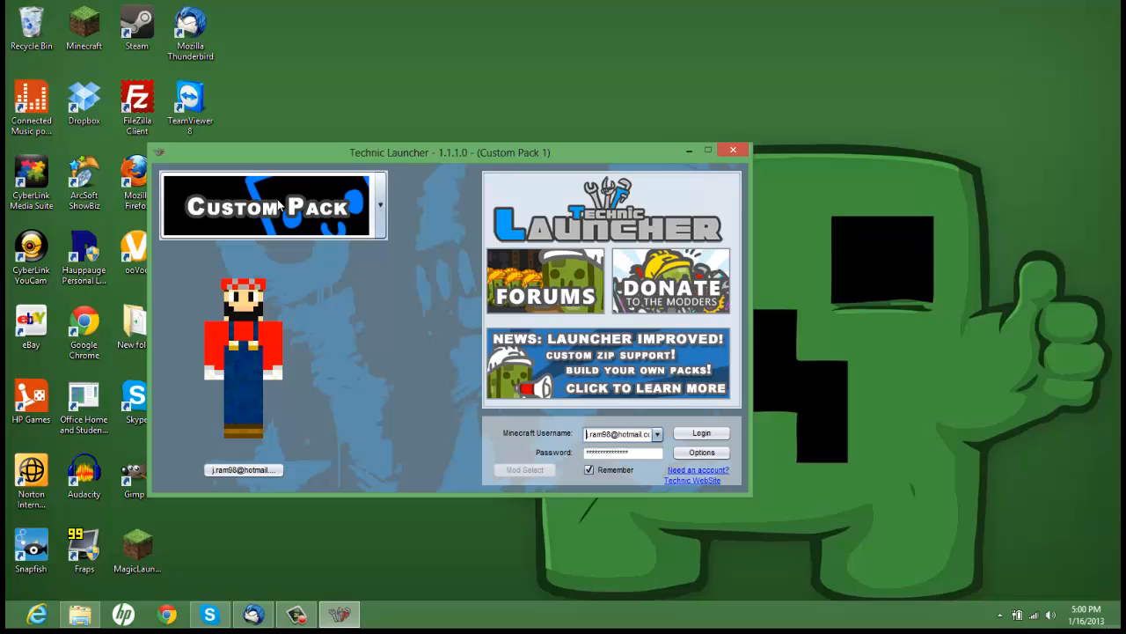
# Step: Launch Custom Pack 1 from Technic Launcher and bring its loading Minecraft 1.4.7 window forward
pyautogui.click(702, 432)
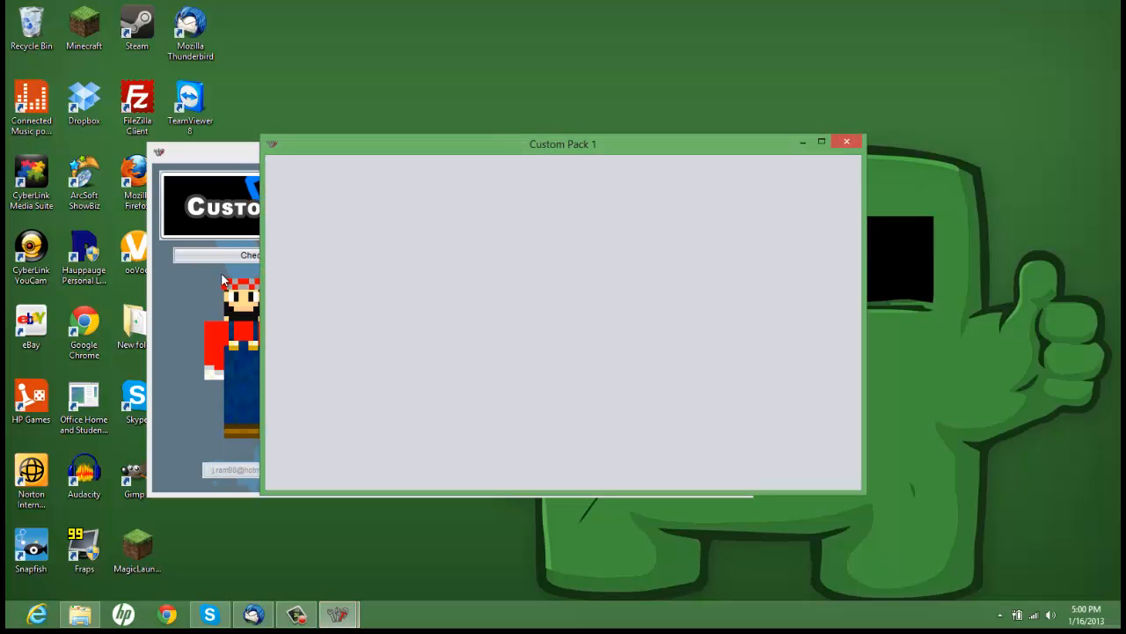
pyautogui.moveTo(543, 168)
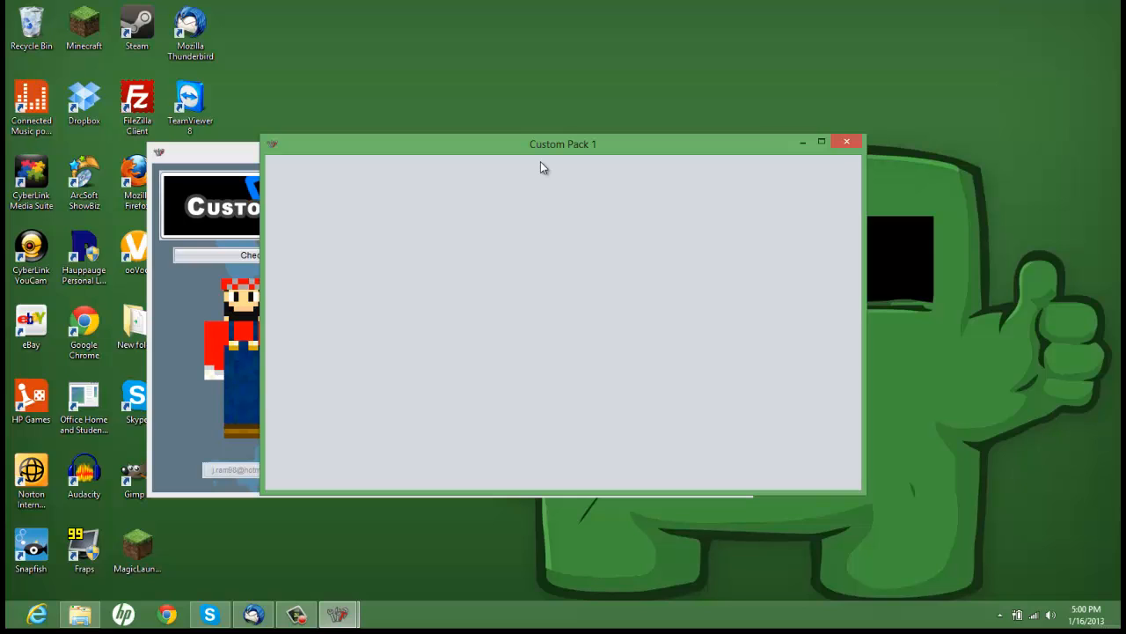
pyautogui.moveTo(211, 185)
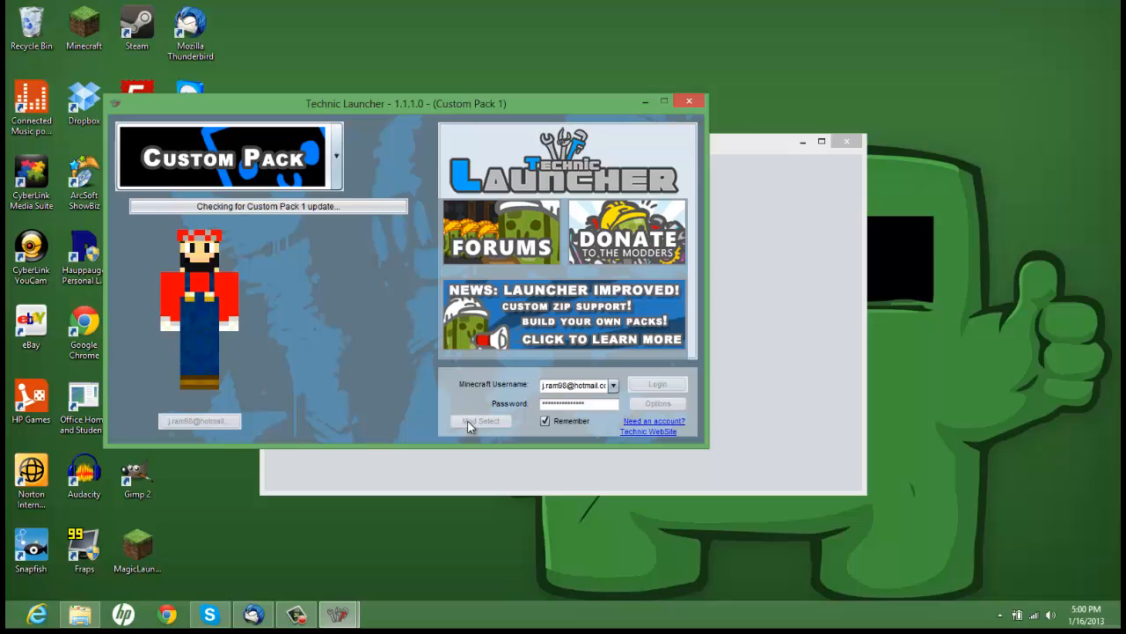
pyautogui.click(481, 421)
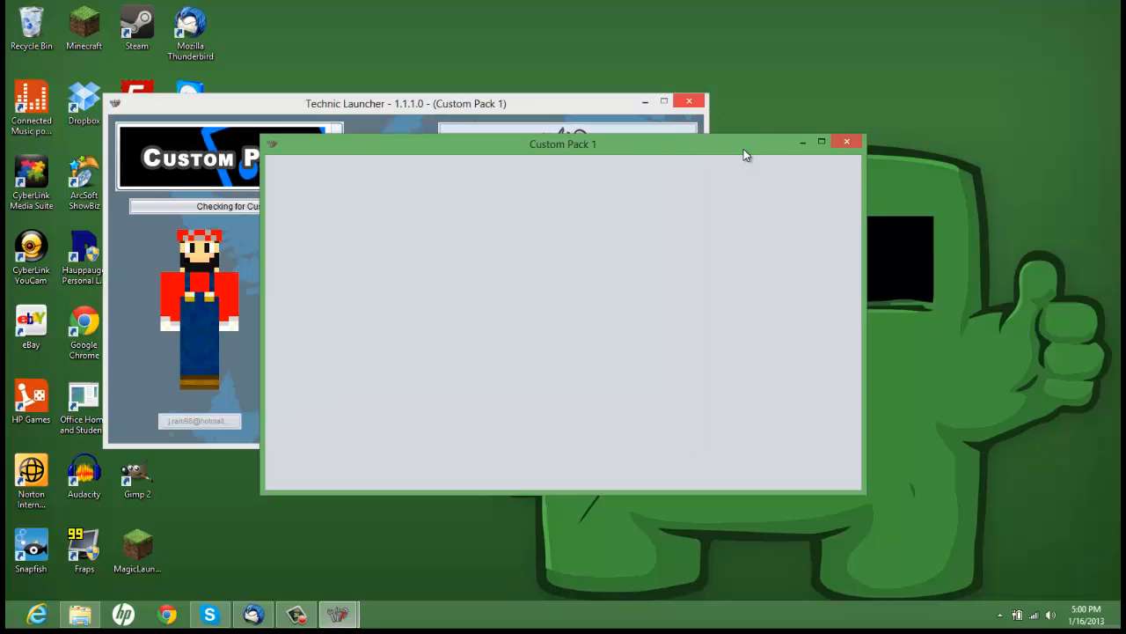
pyautogui.click(689, 100)
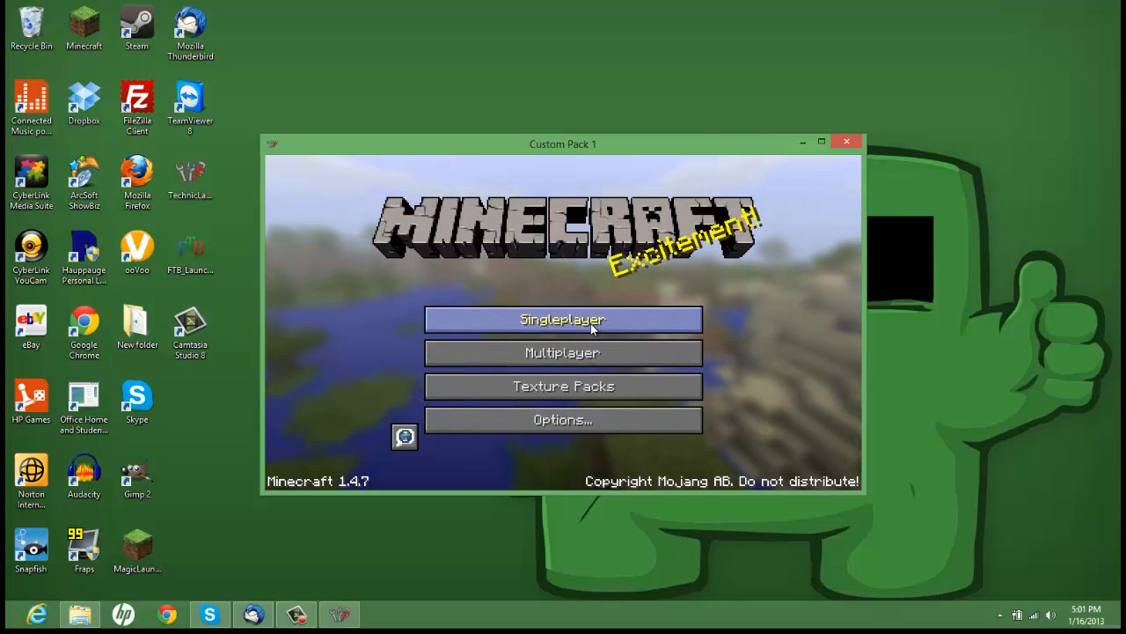
# Step: View the Multiplayer server screen, cancel back, and close the Custom Pack 1 window
pyautogui.click(562, 319)
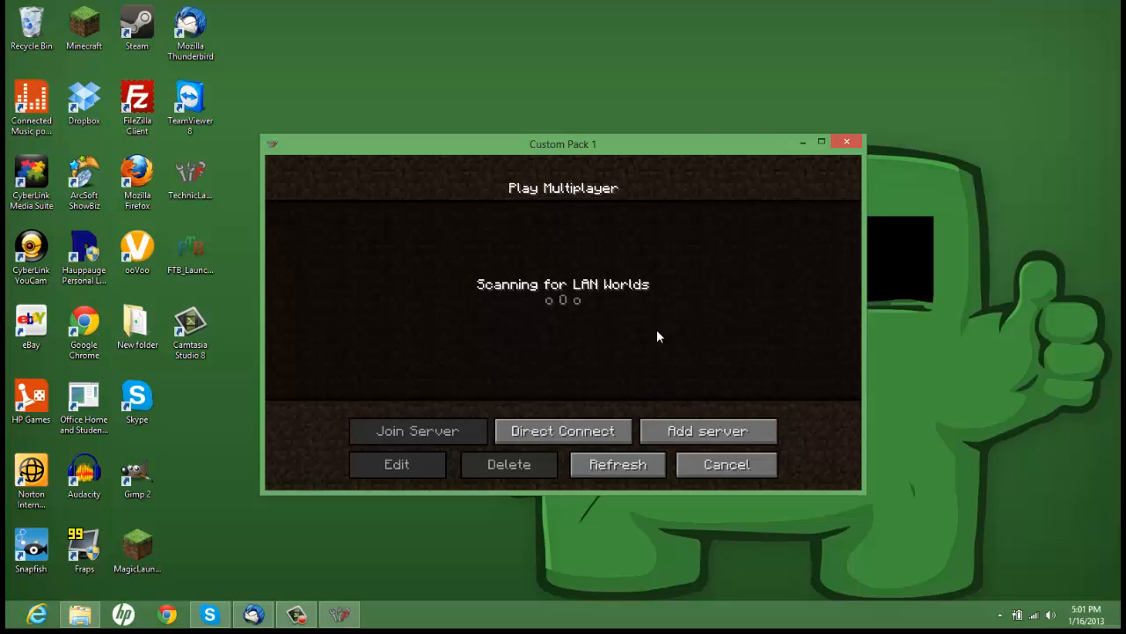
pyautogui.click(726, 464)
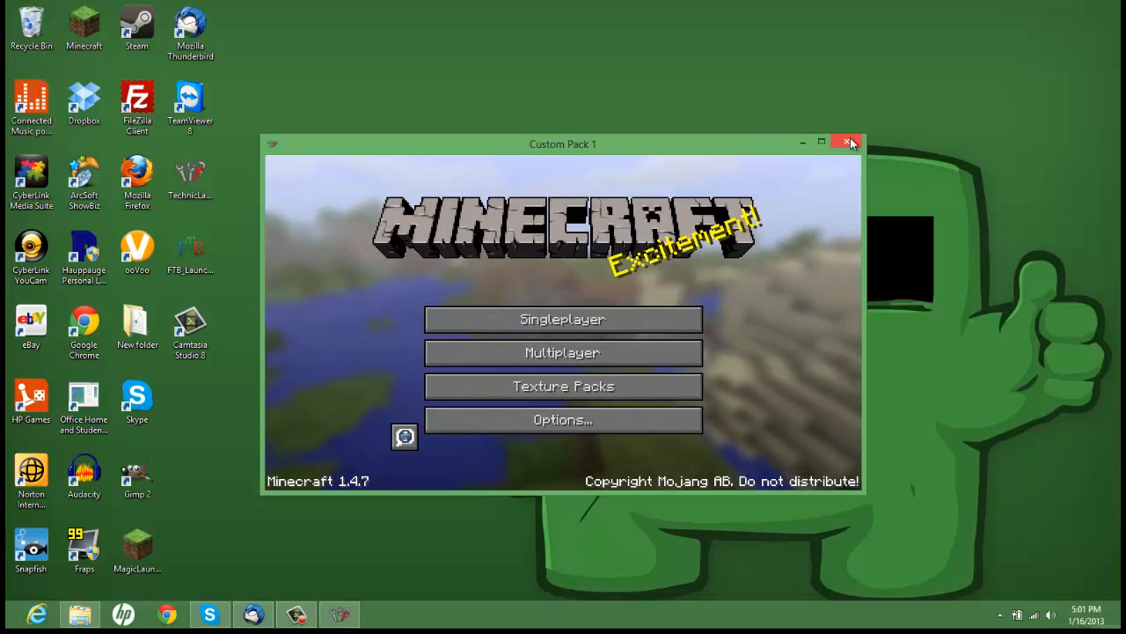
pyautogui.click(850, 143)
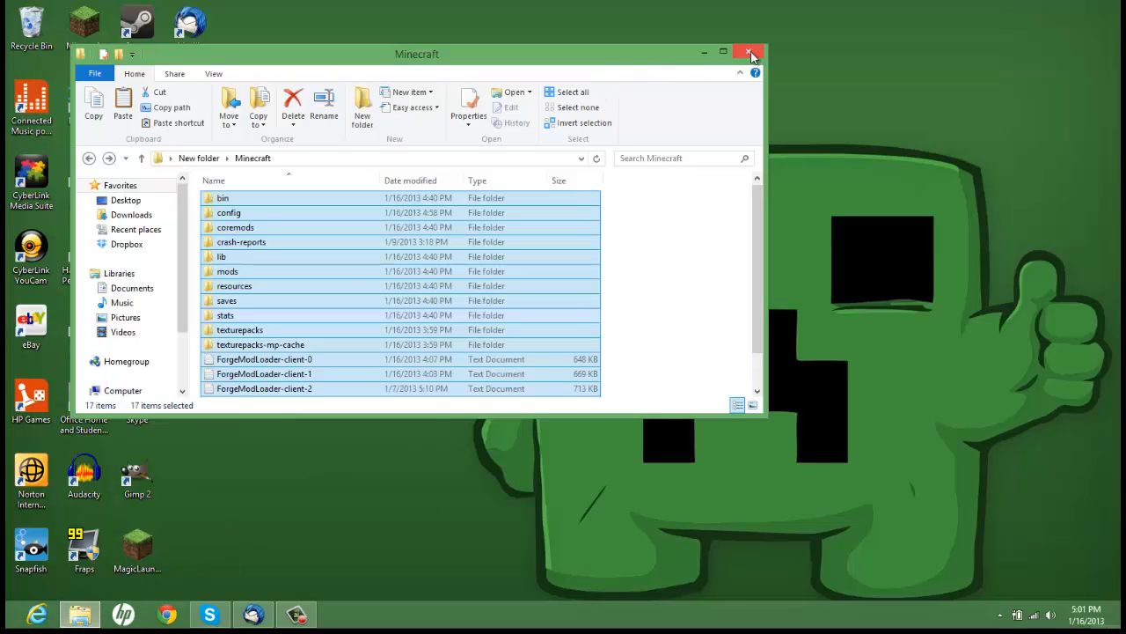
# Step: Close the Minecraft folder and navigate into AppData\Roaming\.technicLauncher\custom1
pyautogui.click(747, 53)
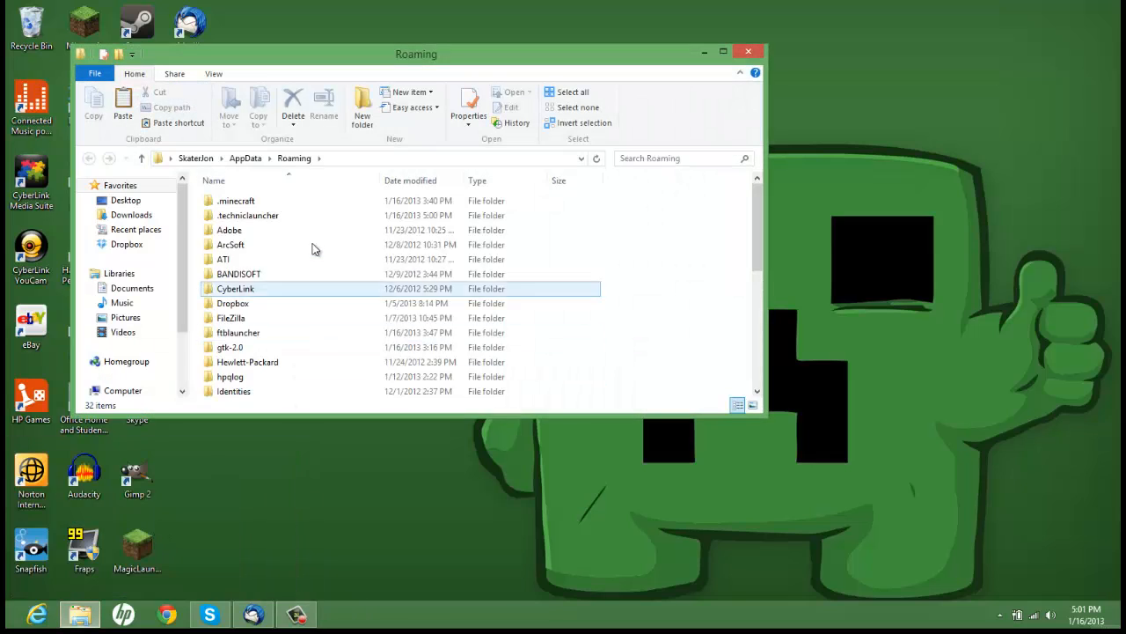
pyautogui.doubleClick(247, 215)
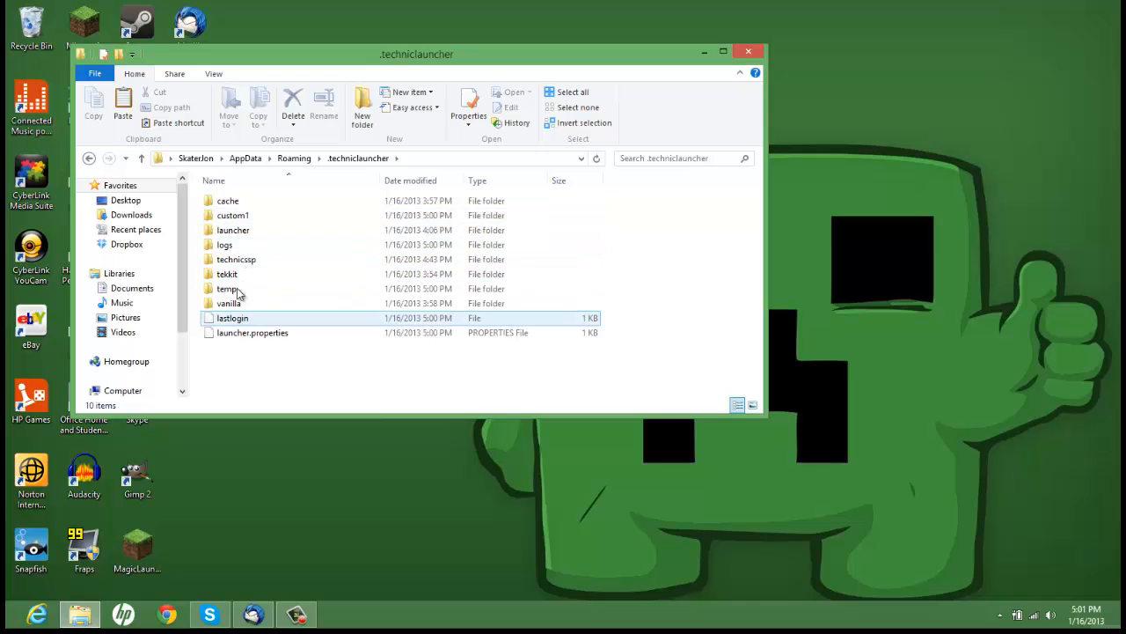
pyautogui.doubleClick(233, 215)
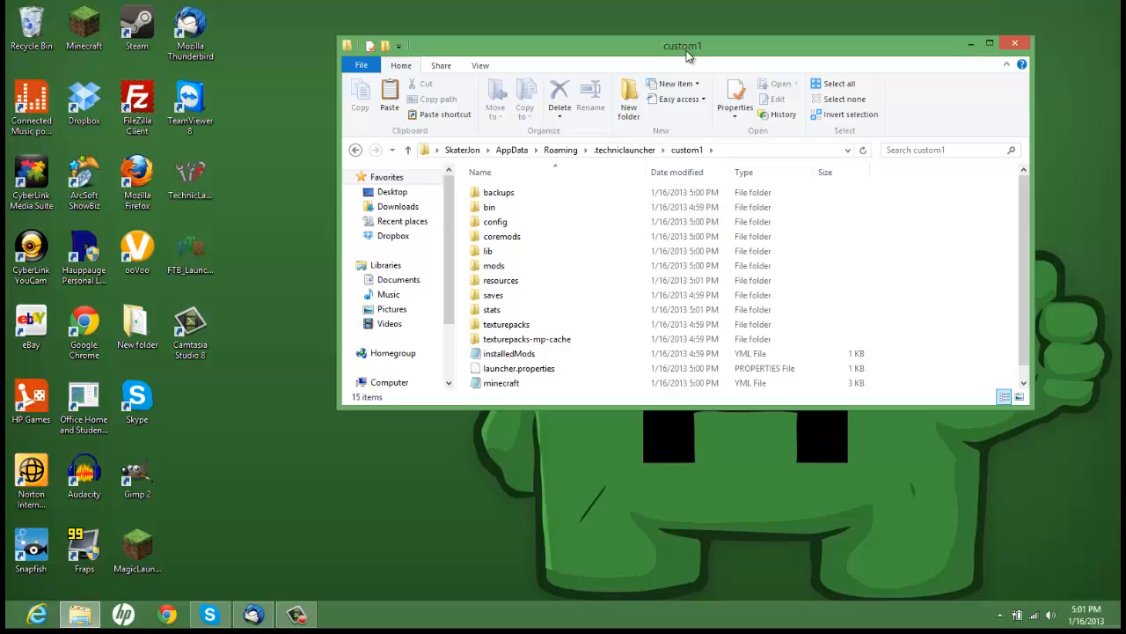
pyautogui.click(490, 207)
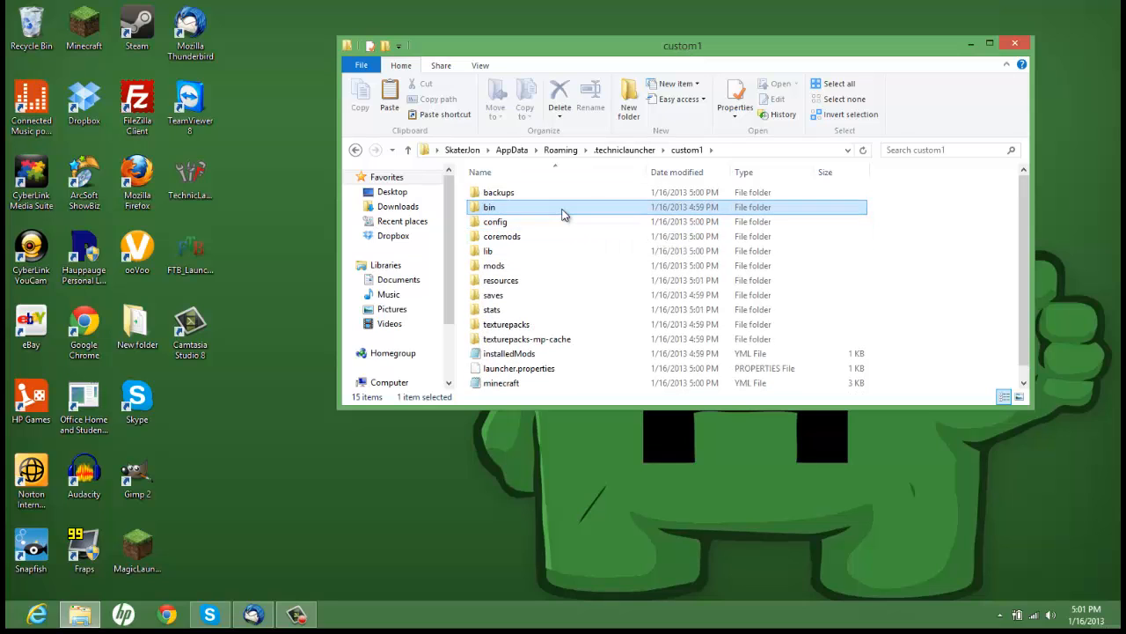
pyautogui.doubleClick(489, 207)
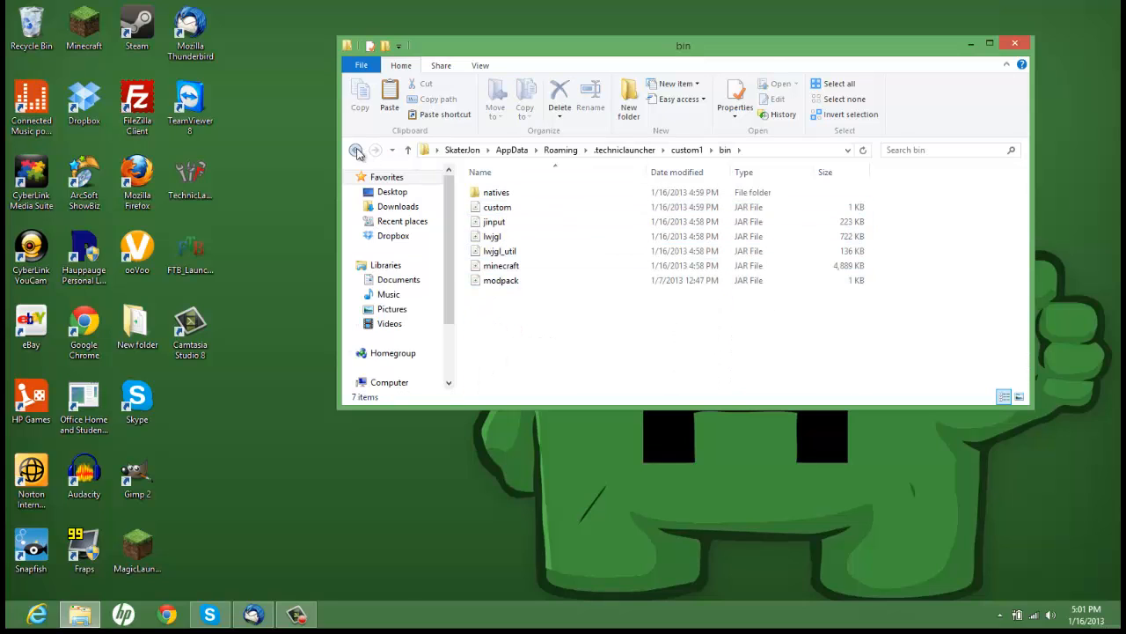
pyautogui.click(355, 149)
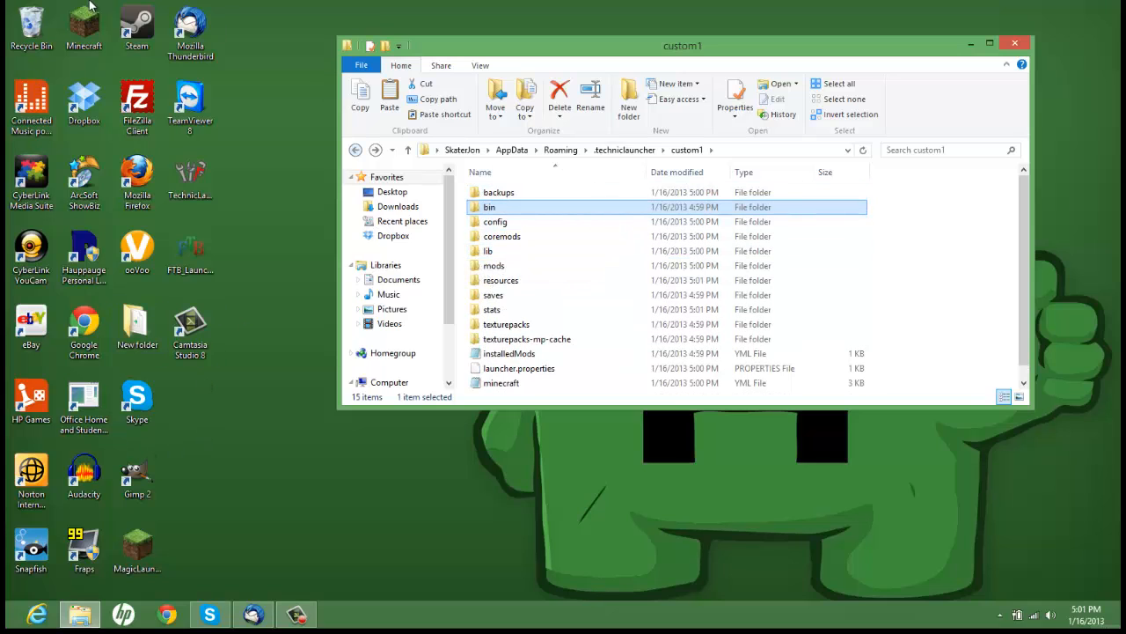
pyautogui.click(83, 25)
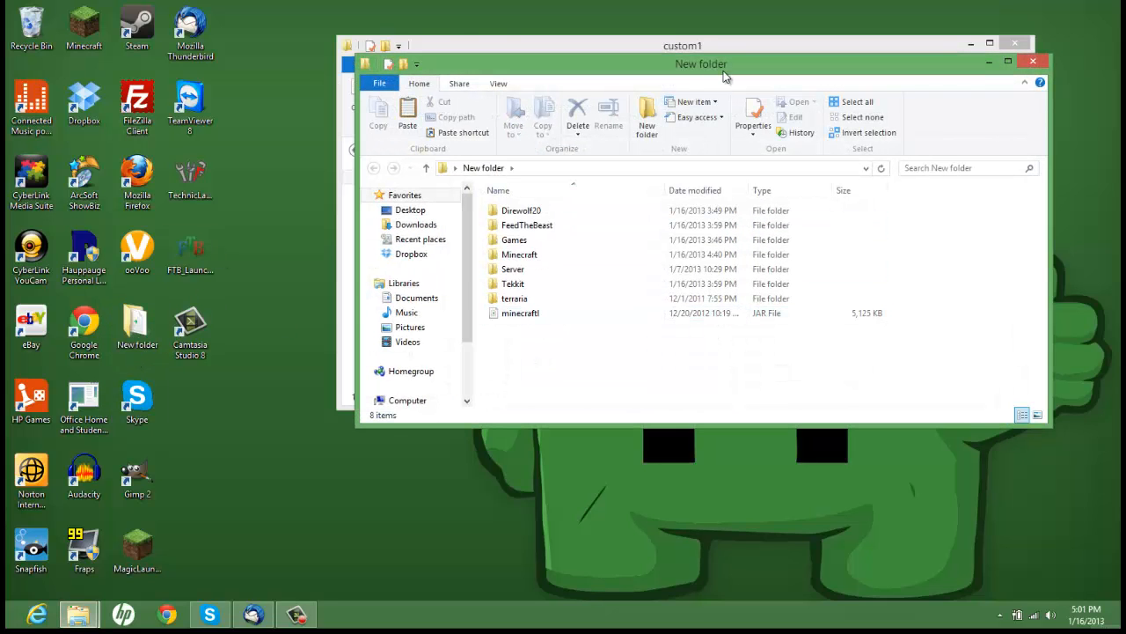
# Step: Paste all 915 Minecraft folder items into custom1, replacing existing files
pyautogui.doubleClick(519, 255)
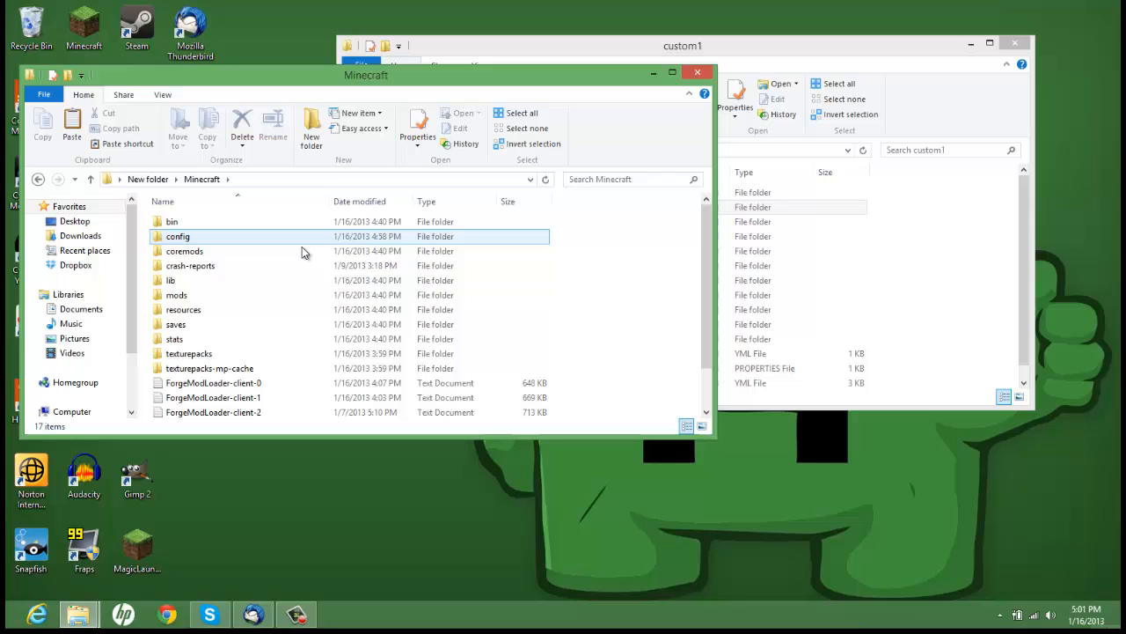
pyautogui.moveTo(267, 253)
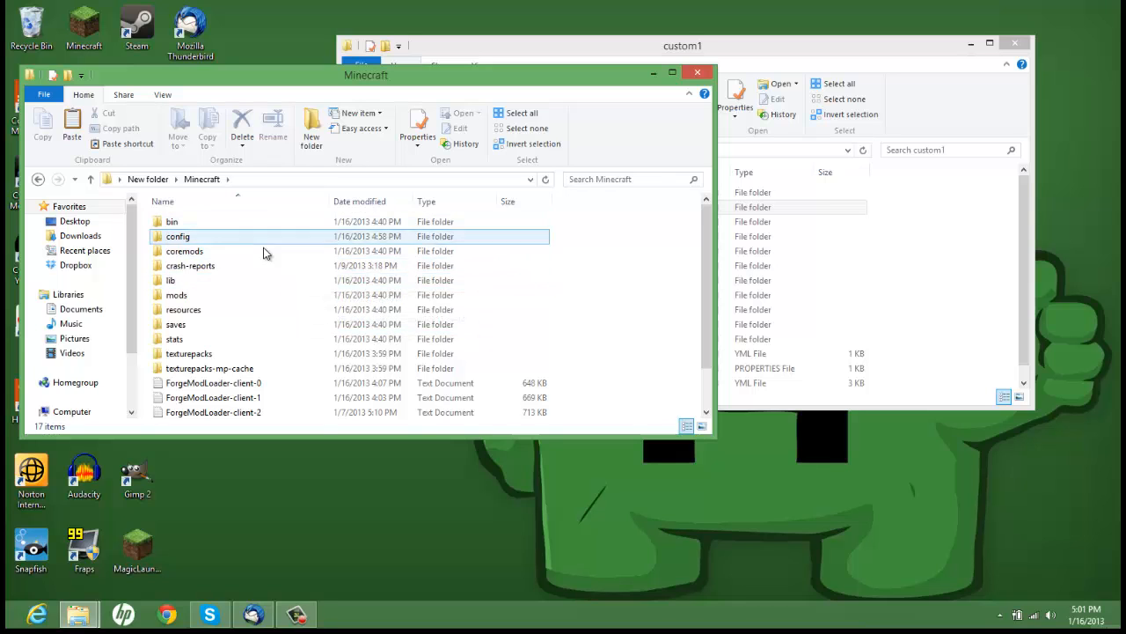
pyautogui.click(172, 220)
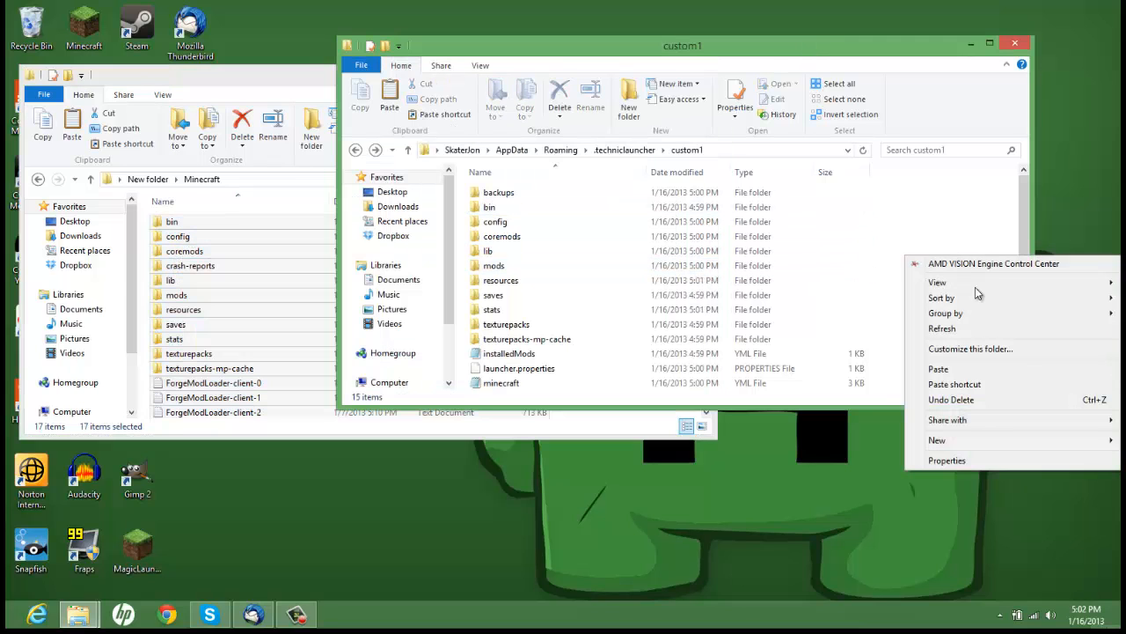
pyautogui.click(938, 368)
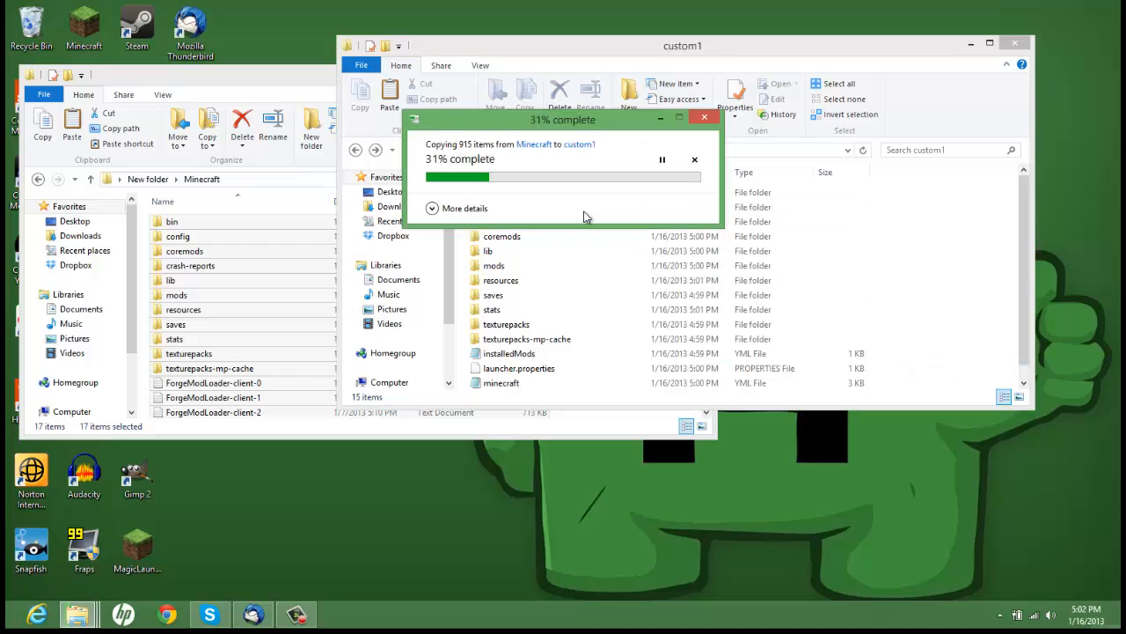
pyautogui.moveTo(629, 209)
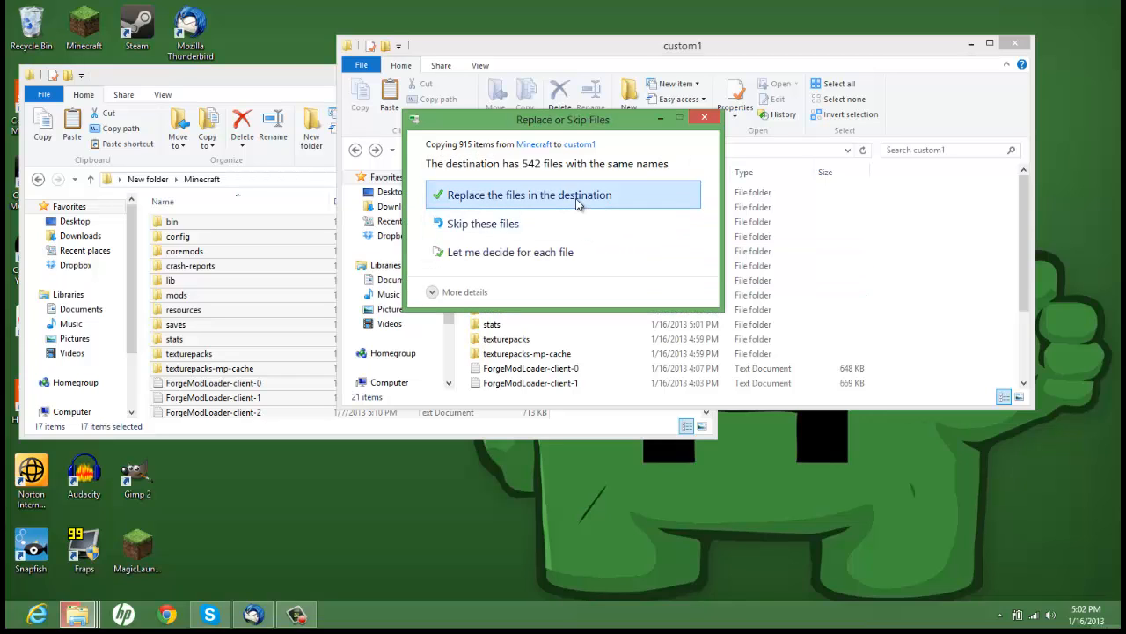
pyautogui.click(528, 194)
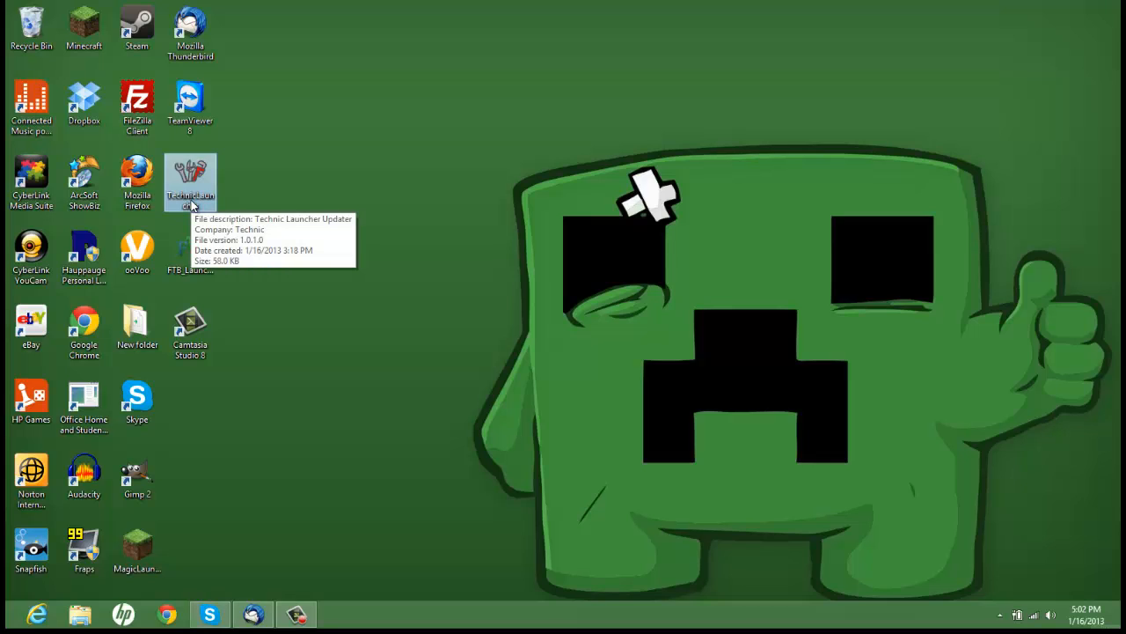
# Step: Open Technic Launcher from the desktop and log in with saved credentials for Custom Pack 1
pyautogui.doubleClick(190, 180)
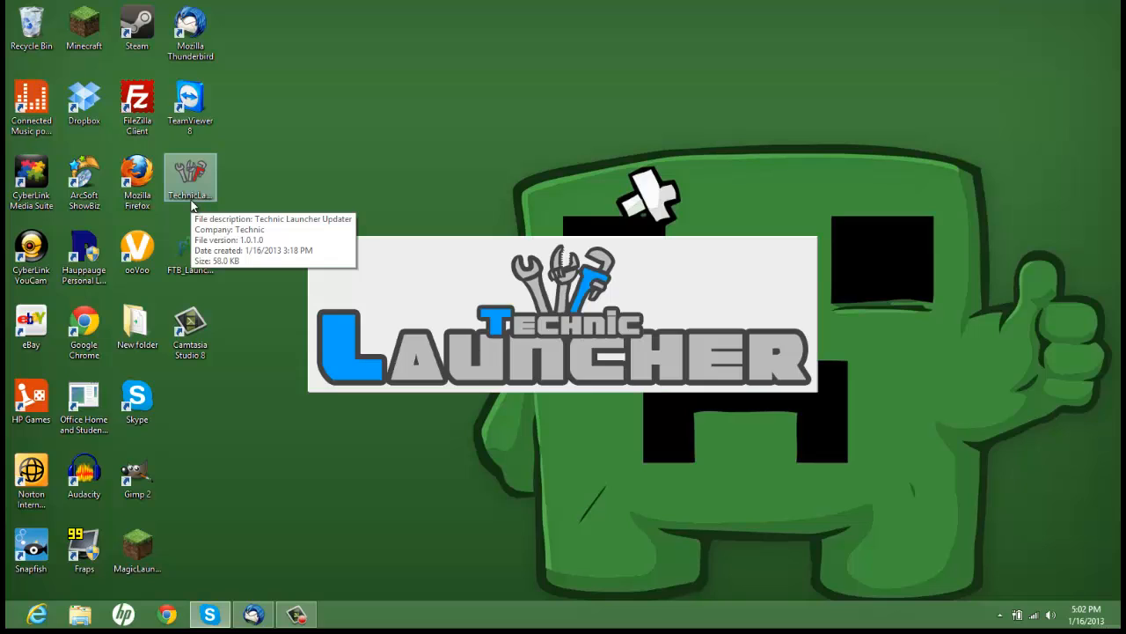
pyautogui.moveTo(445, 382)
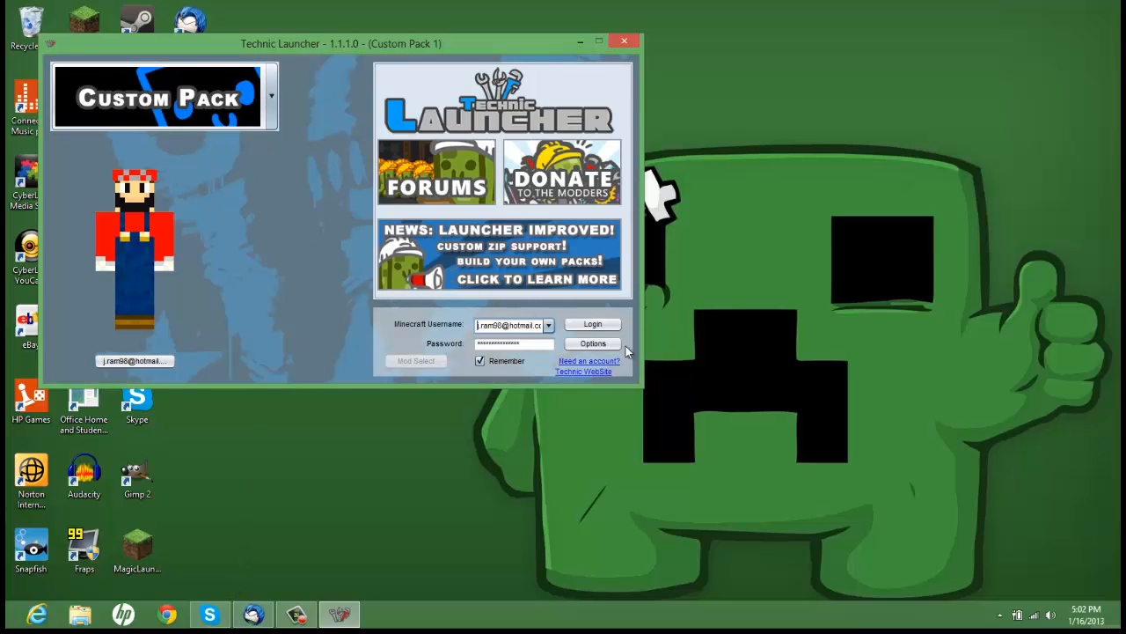
pyautogui.click(592, 324)
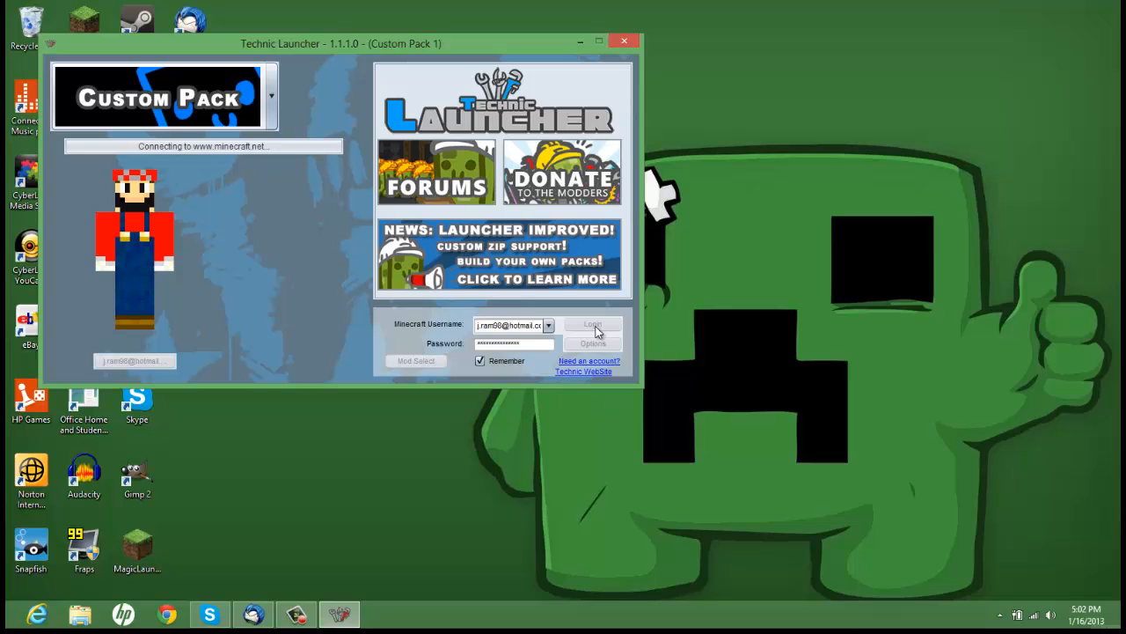
pyautogui.click(592, 325)
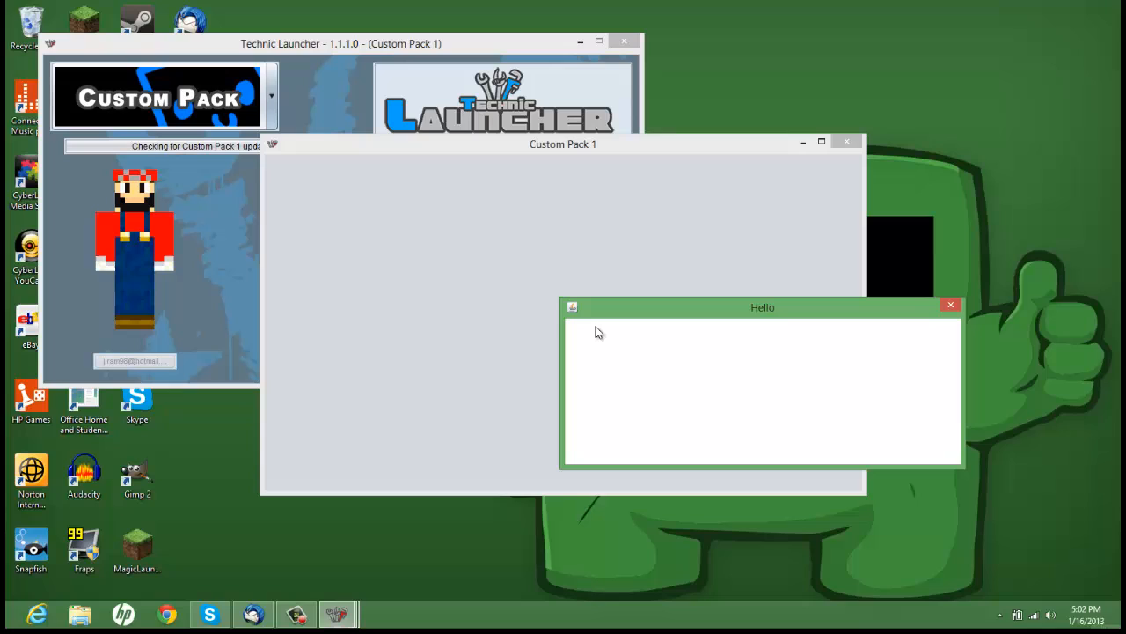
pyautogui.moveTo(738, 313)
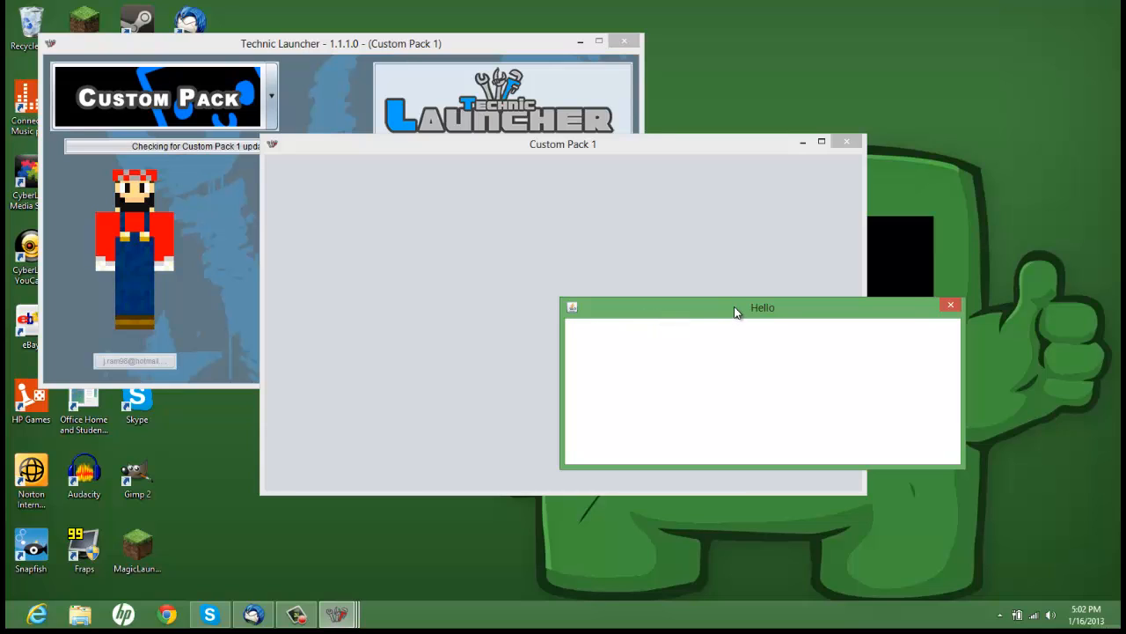
pyautogui.moveTo(769, 398)
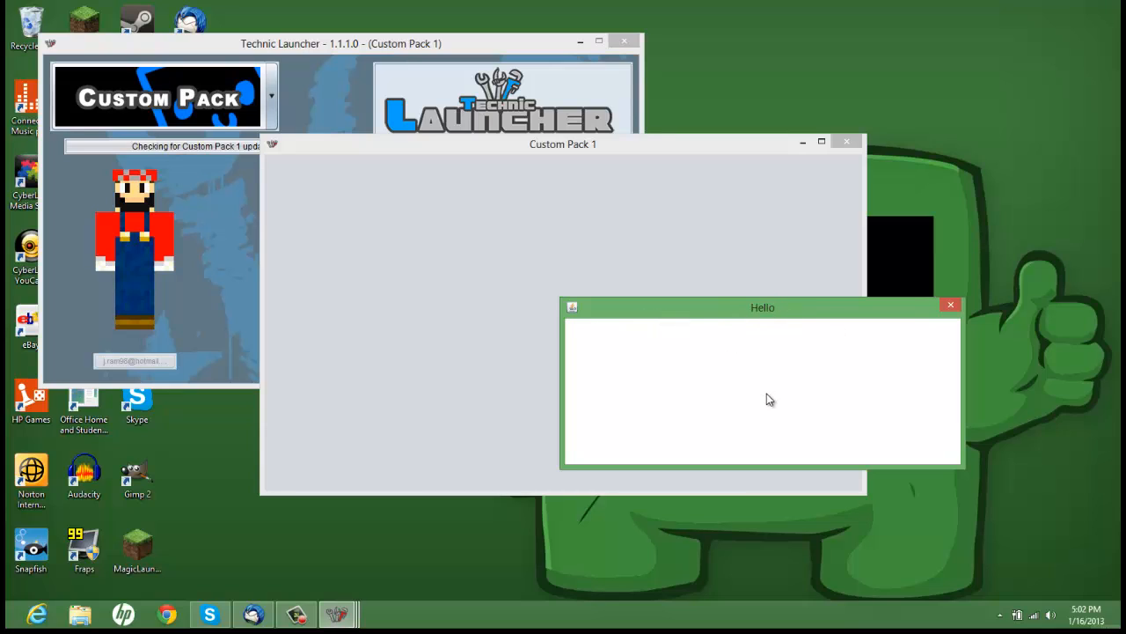
# Step: Dismiss the blank Hello popup while Custom Pack 1 loads to the Mojang splash
pyautogui.click(951, 304)
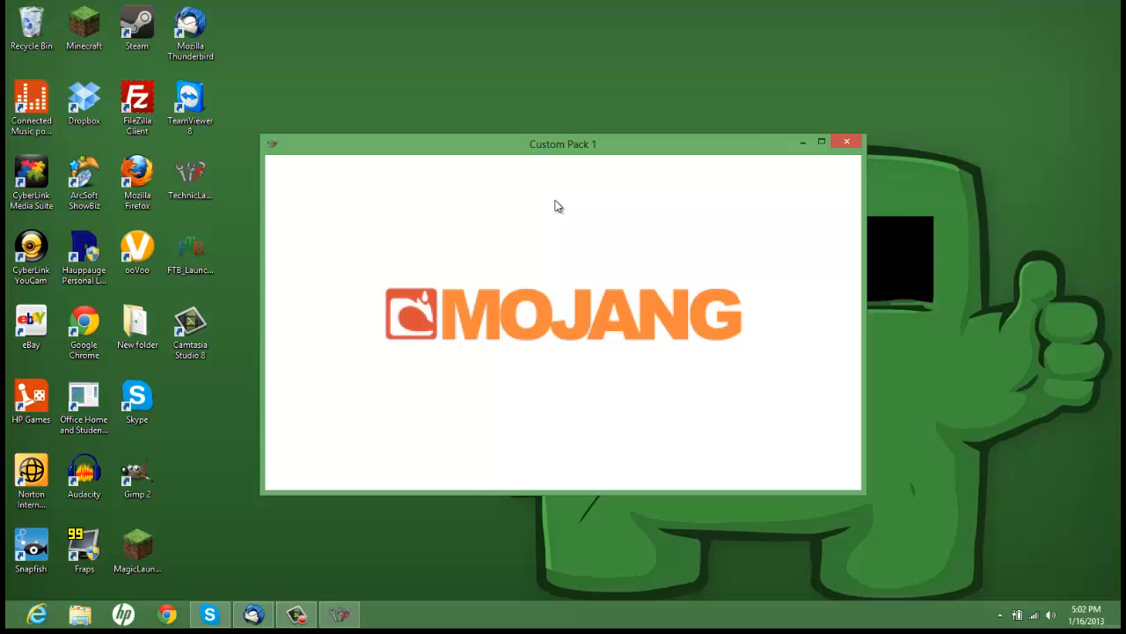
pyautogui.moveTo(458, 223)
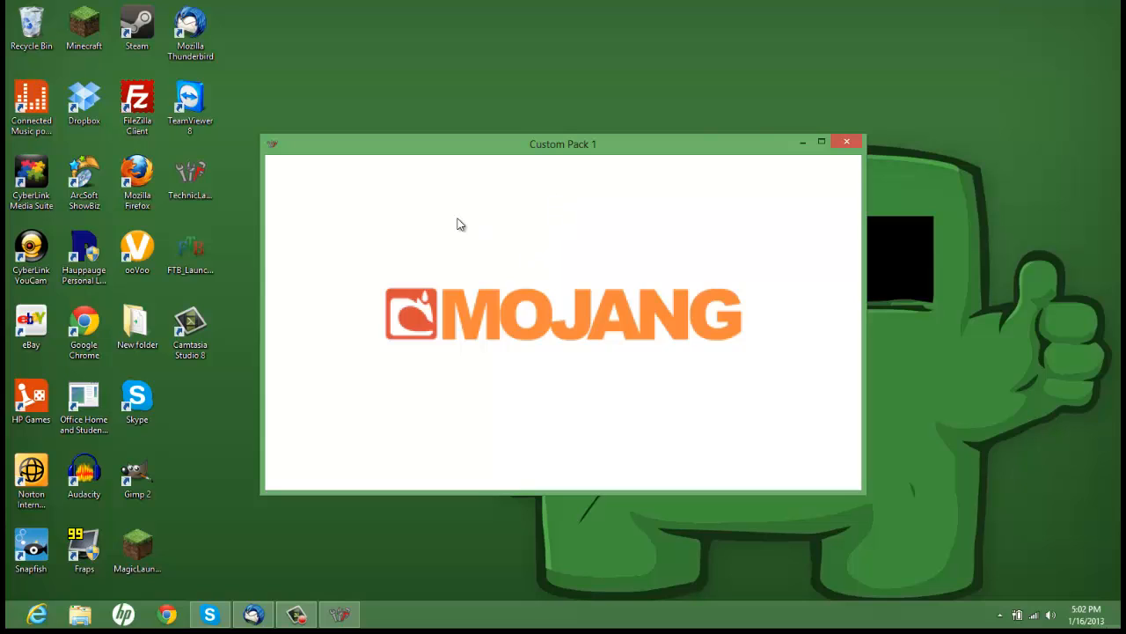
pyautogui.moveTo(515, 434)
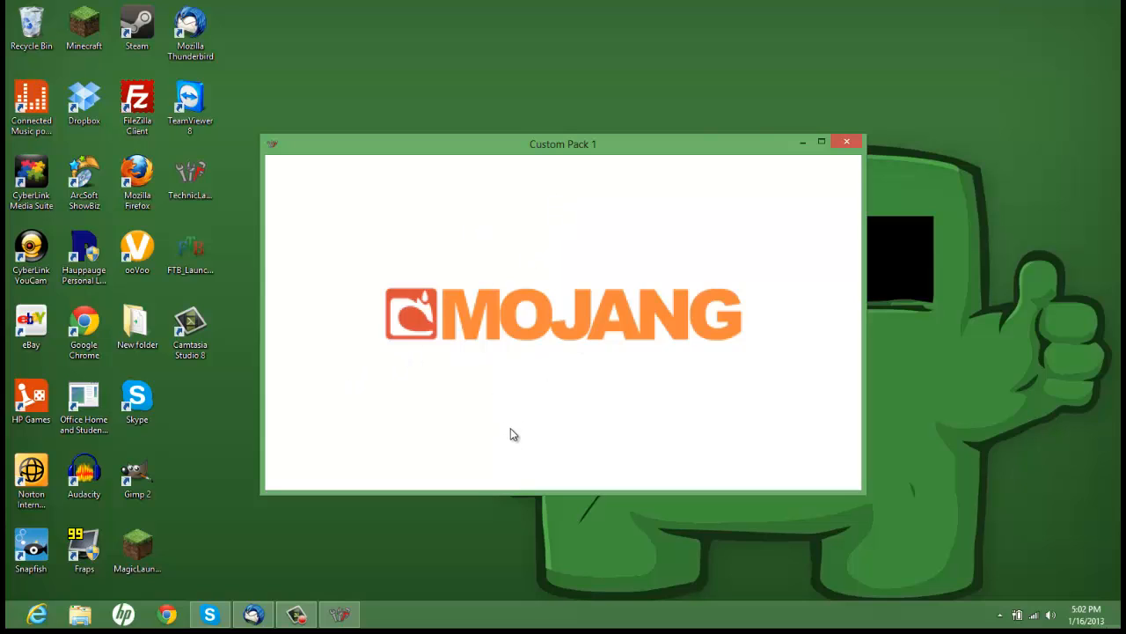
pyautogui.moveTo(528, 406)
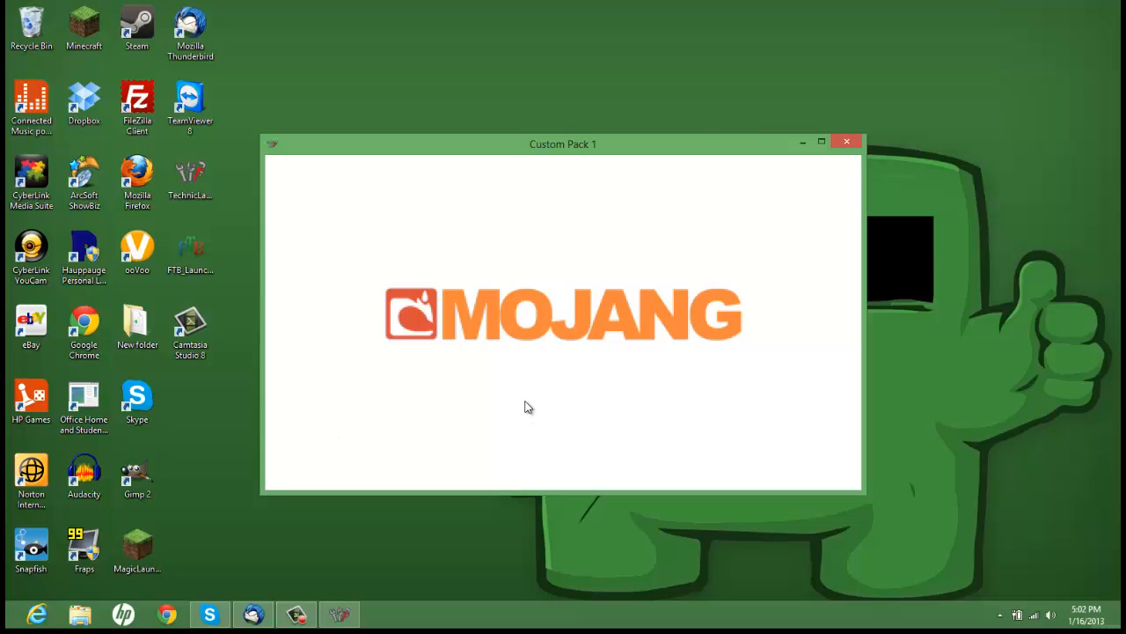
pyautogui.moveTo(637, 195)
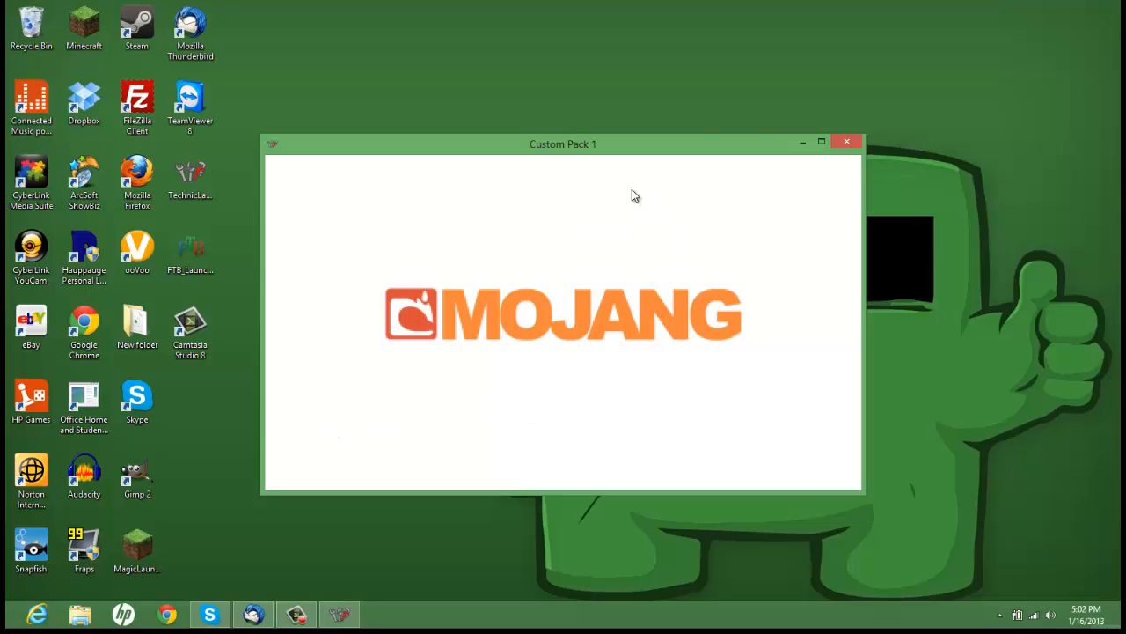
pyautogui.moveTo(571, 138)
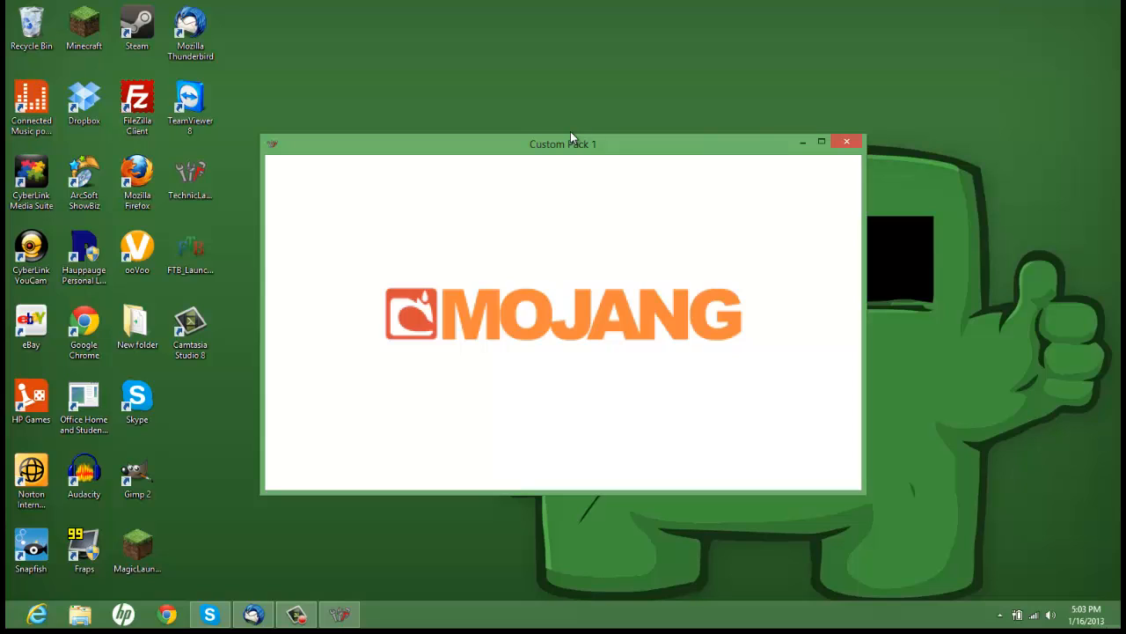
pyautogui.moveTo(576, 153)
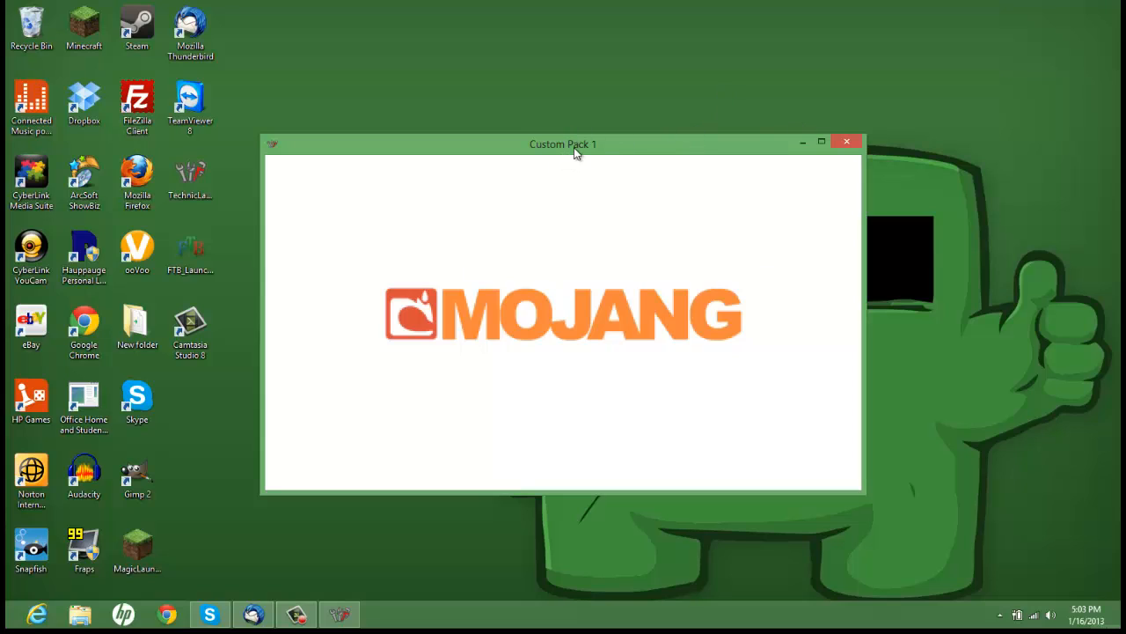
pyautogui.moveTo(533, 152)
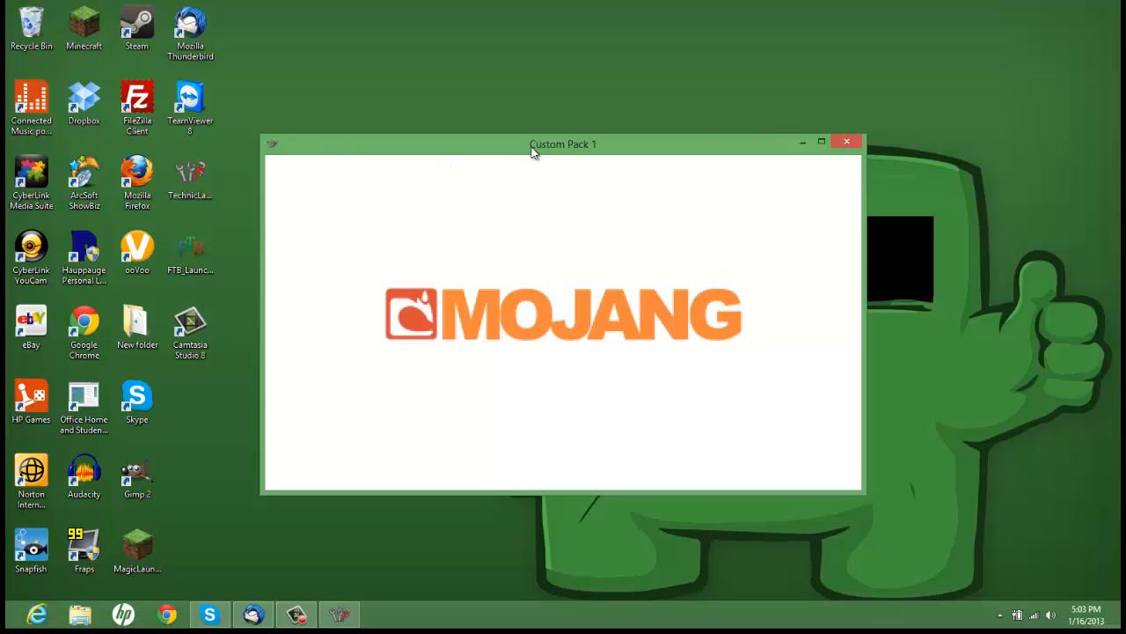
pyautogui.moveTo(361, 596)
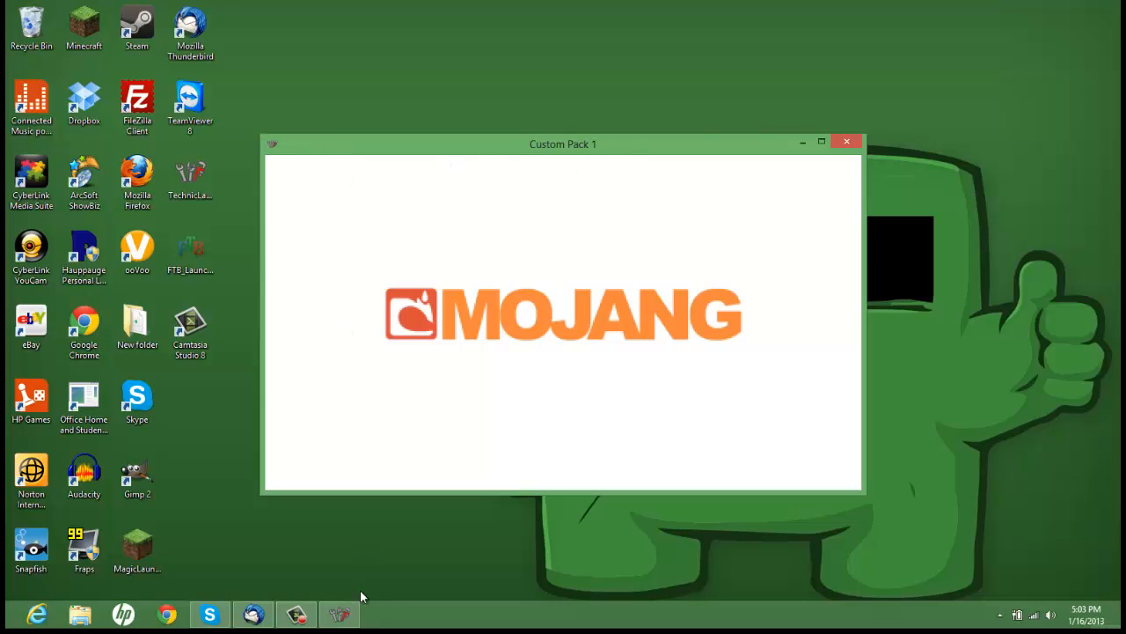
pyautogui.moveTo(456, 554)
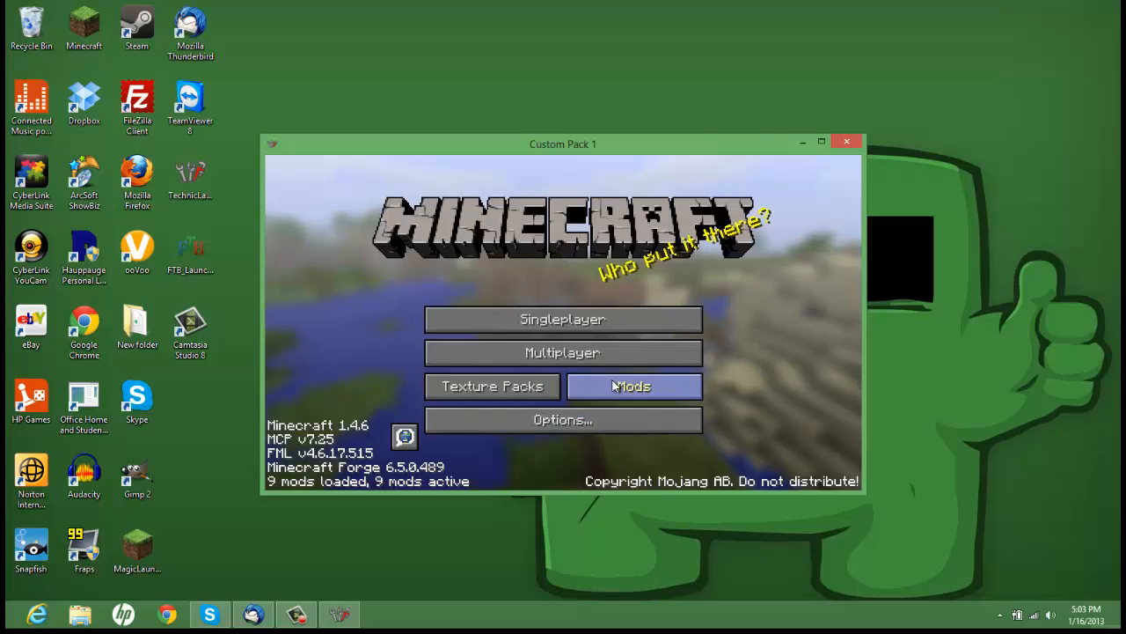
# Step: Check the 9 loaded mods in the Mod List, then open Singleplayer's Select World screen
pyautogui.click(630, 385)
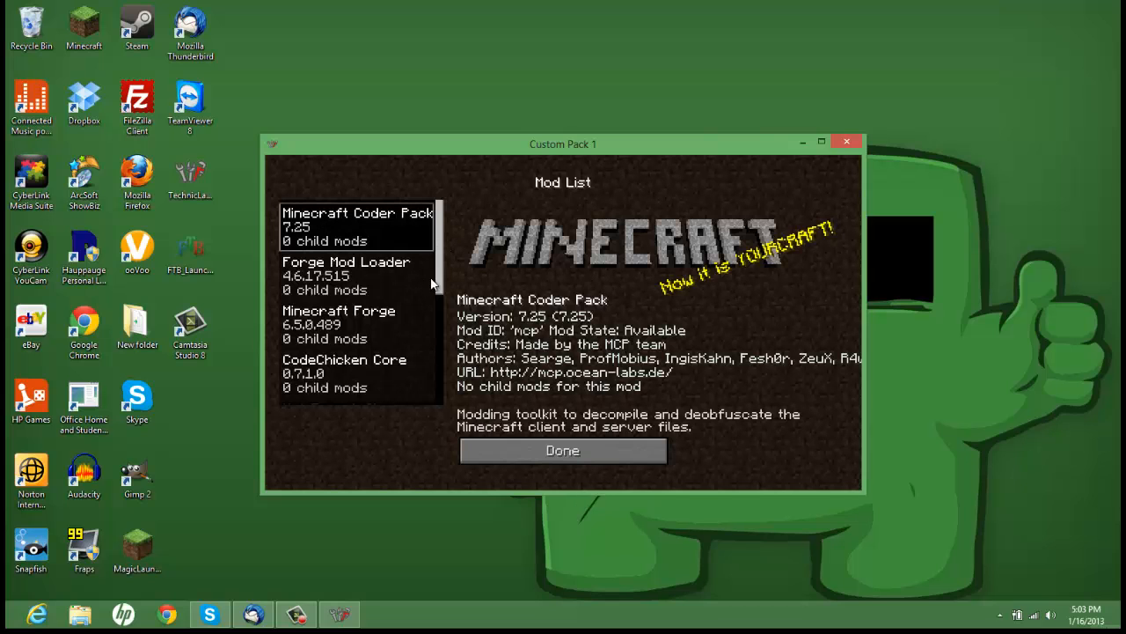
pyautogui.scroll(-3)
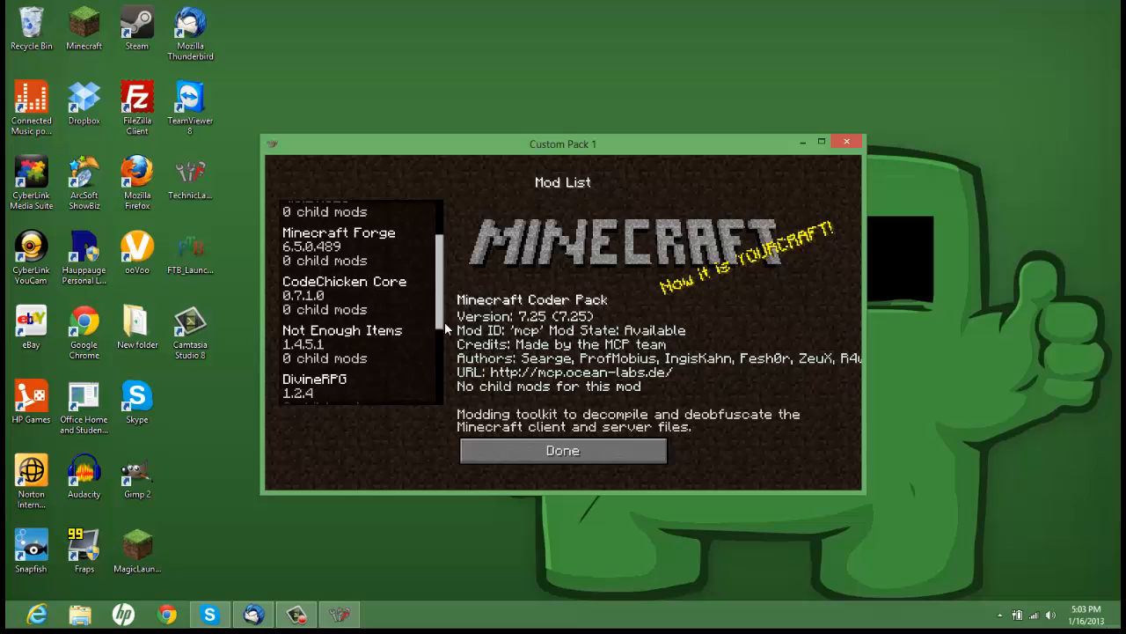
pyautogui.click(562, 449)
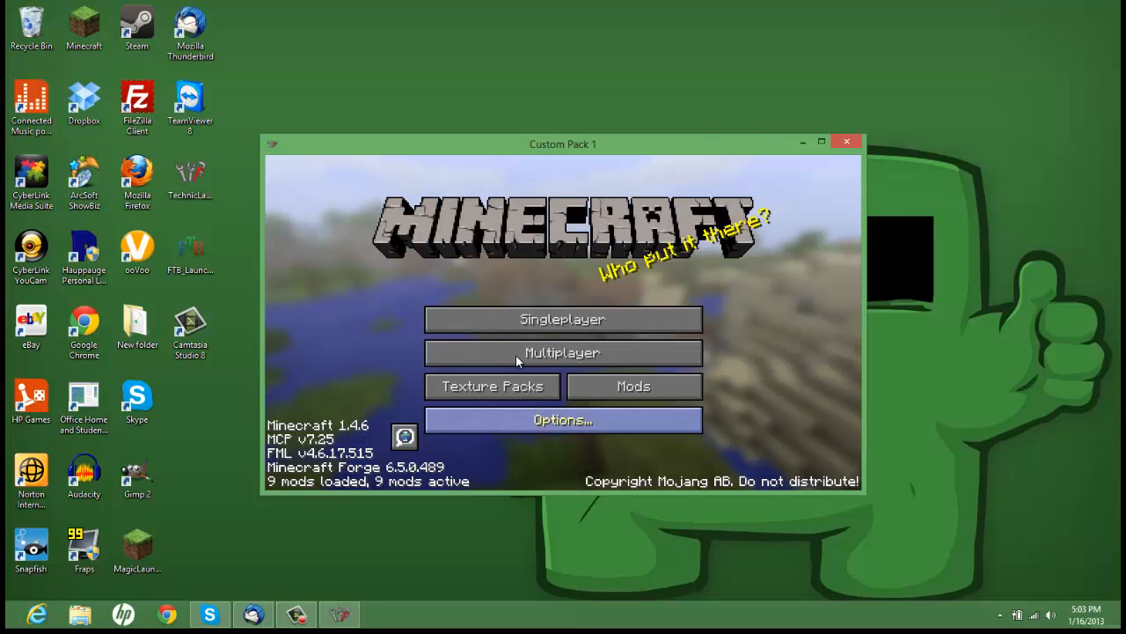
pyautogui.moveTo(563, 353)
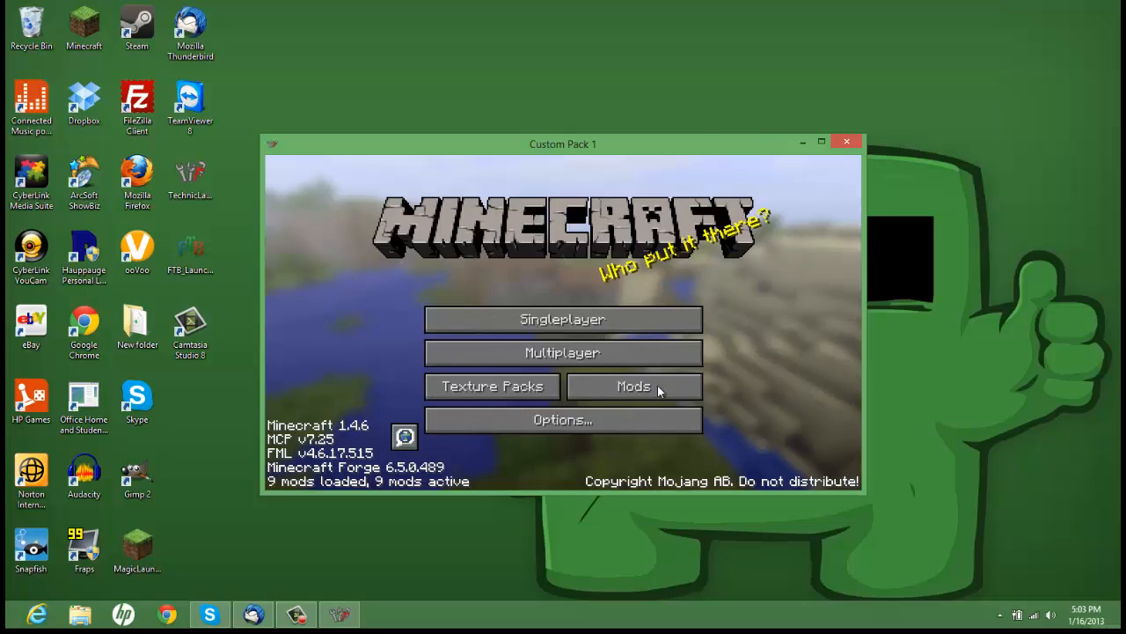
pyautogui.click(562, 318)
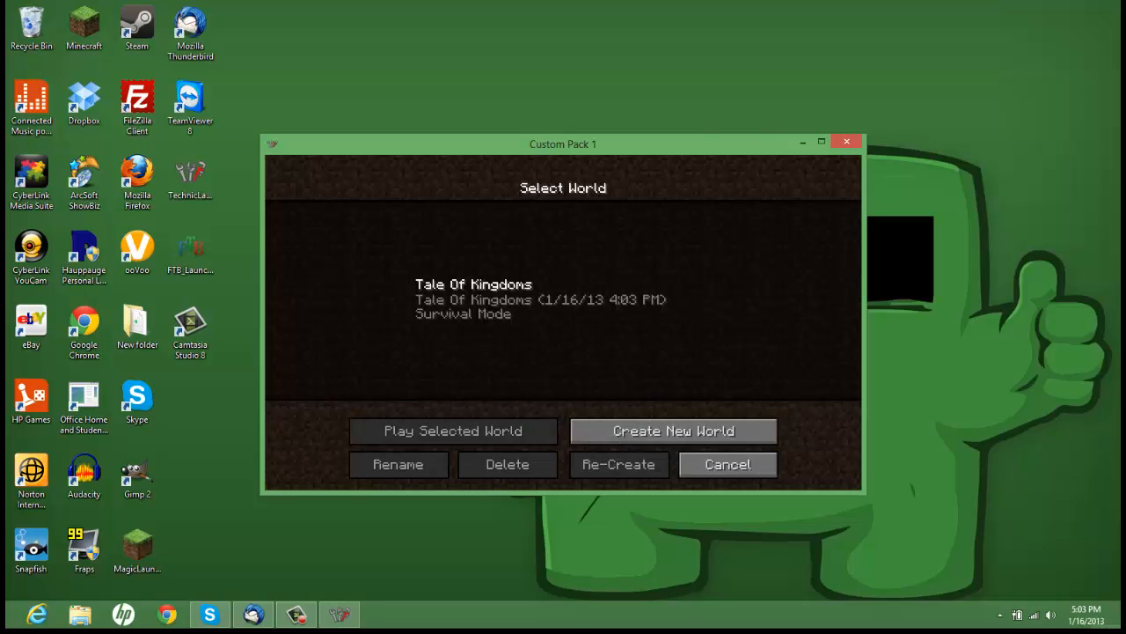